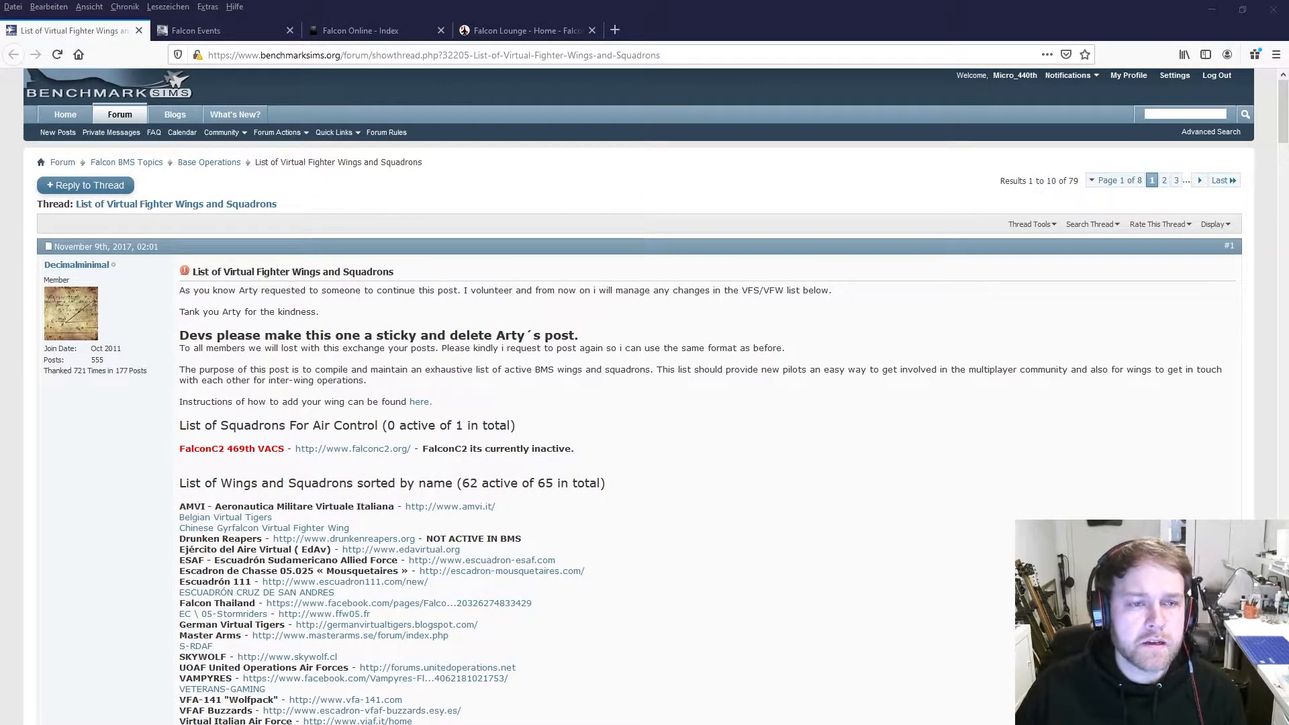
mouse_move(595, 311)
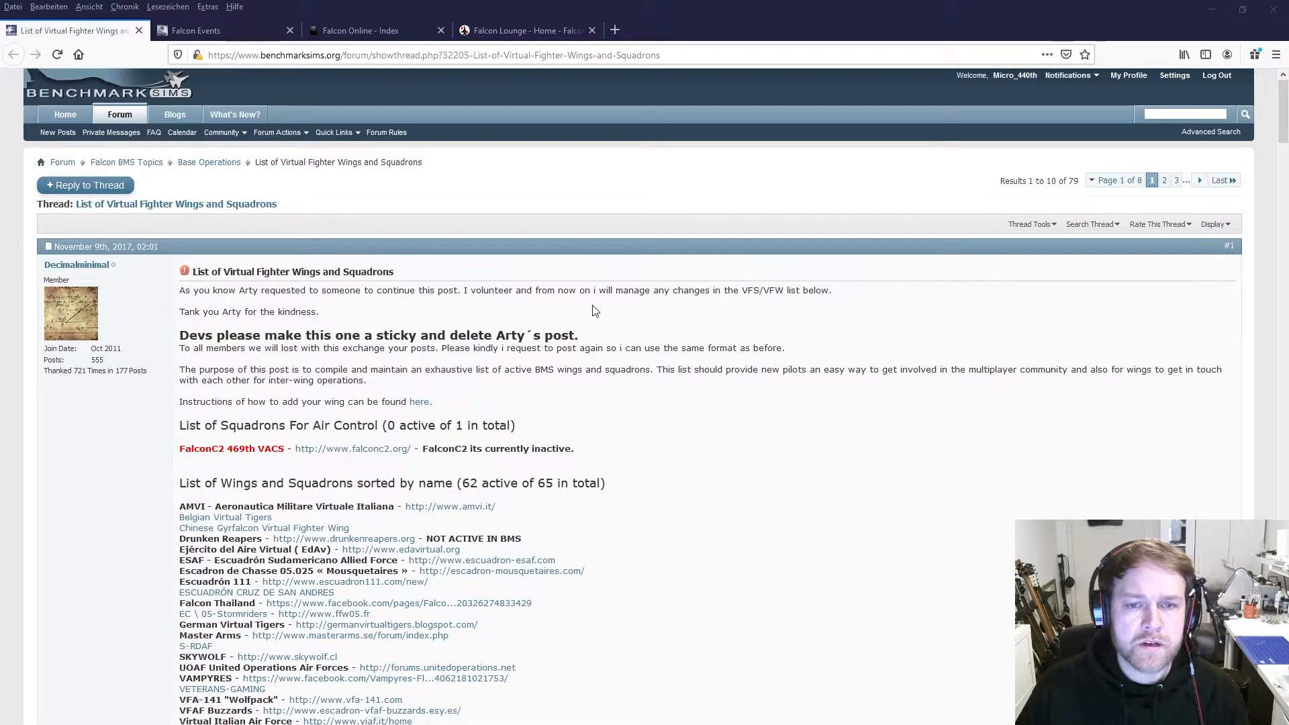
mouse_move(590, 322)
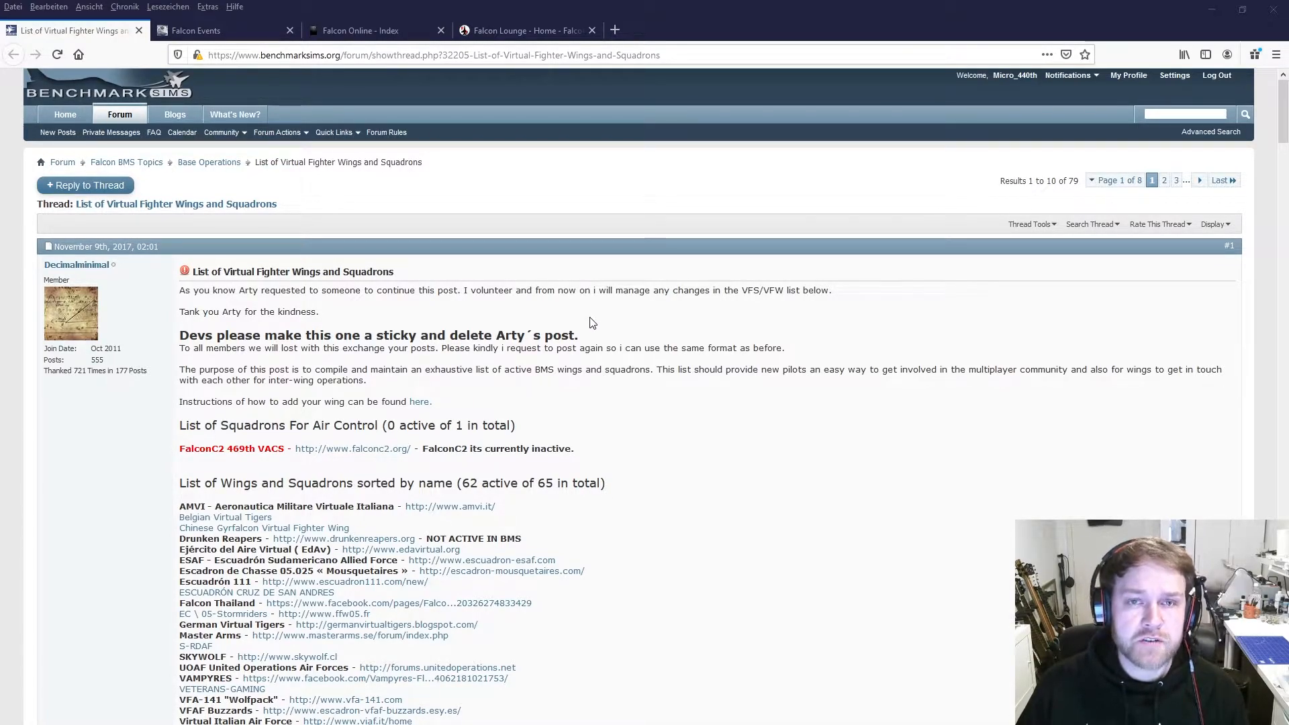
mouse_move(590, 343)
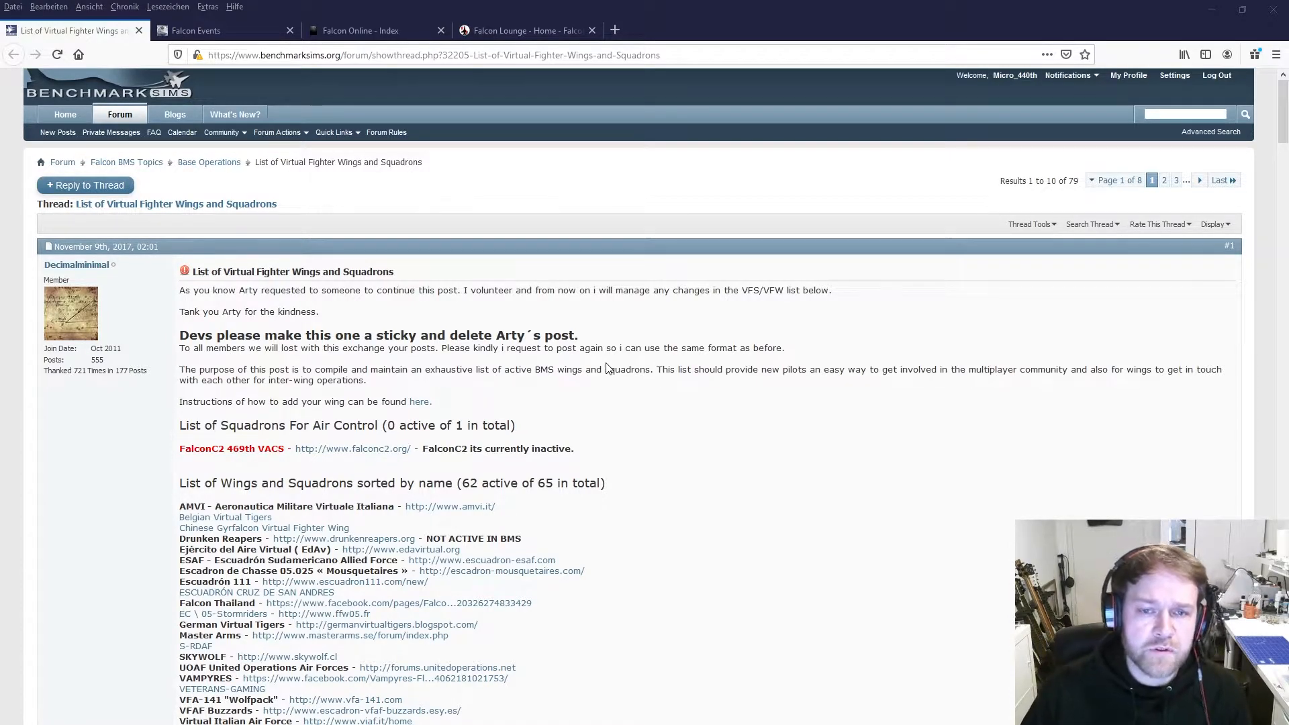
mouse_move(624, 453)
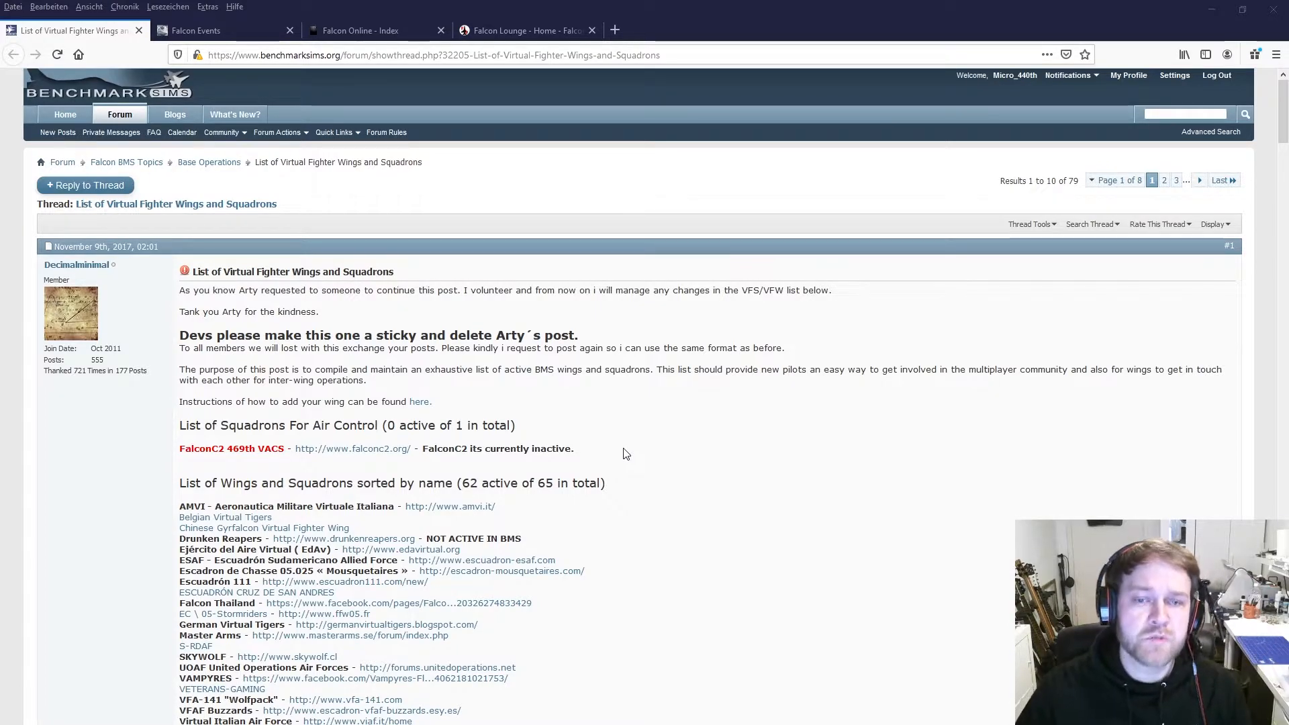
mouse_move(620, 464)
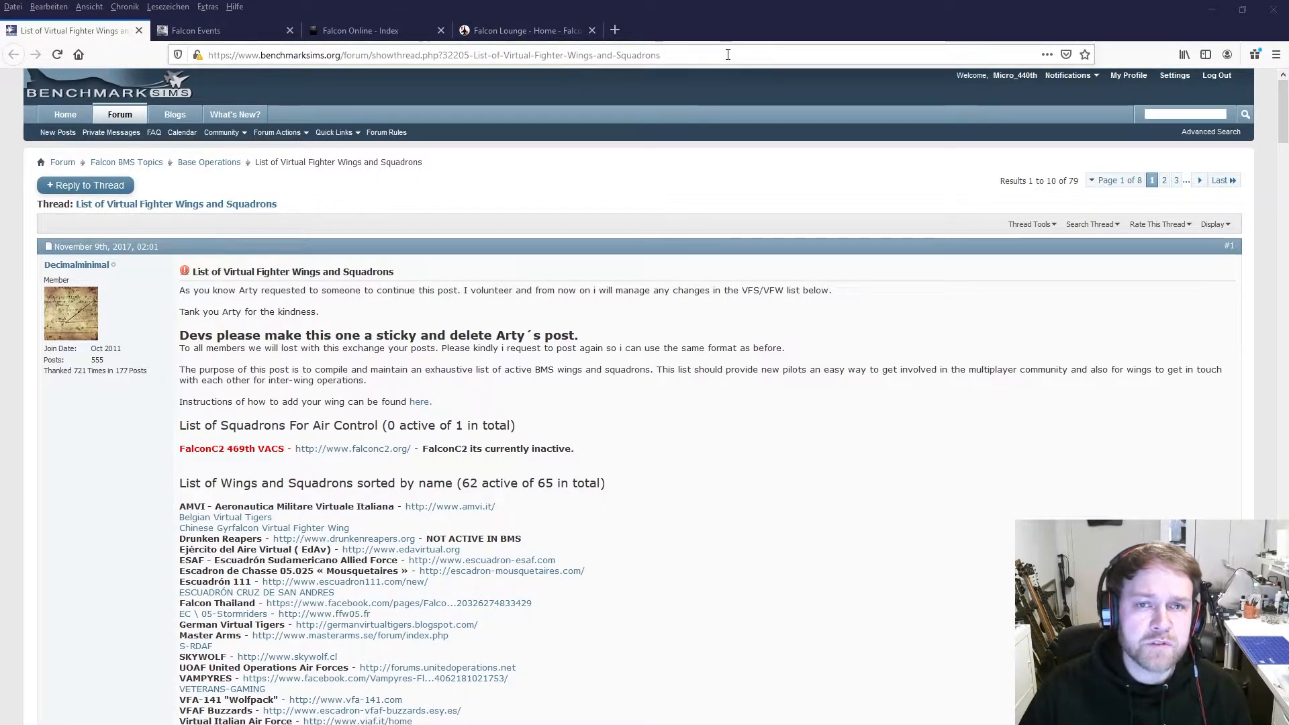
mouse_move(719, 193)
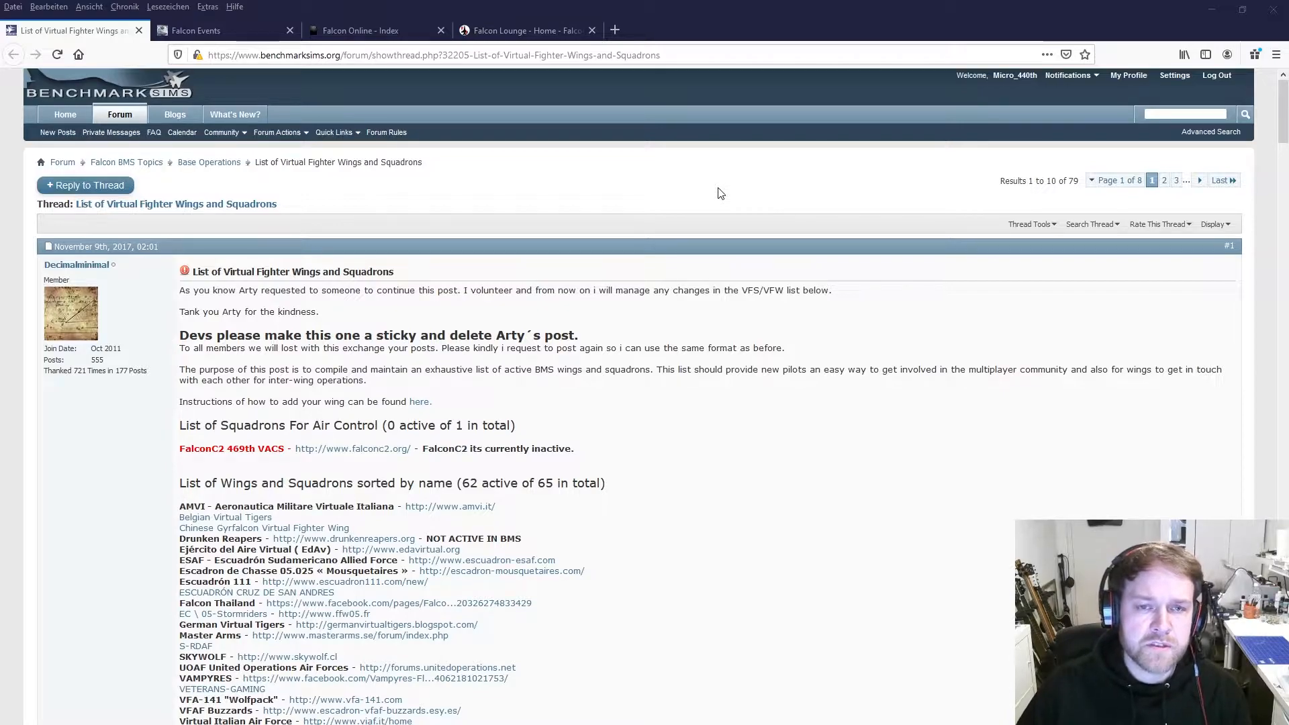
mouse_move(457, 189)
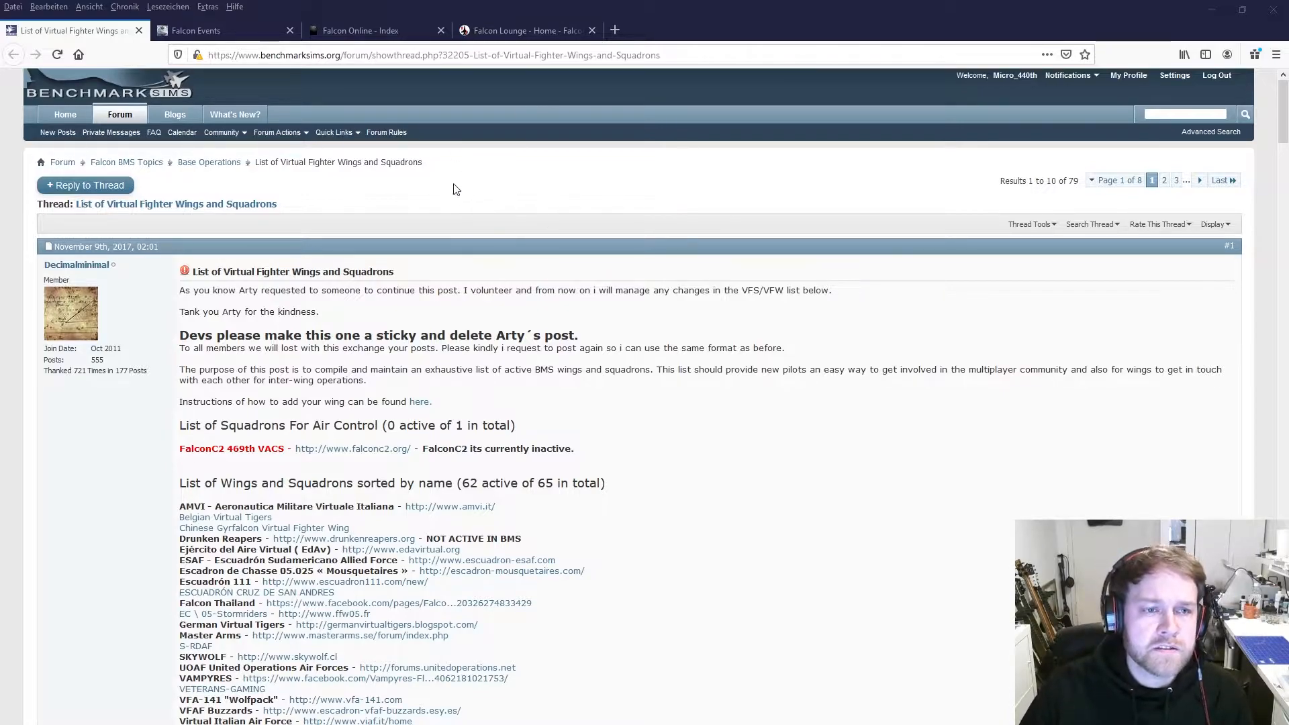
mouse_move(413, 276)
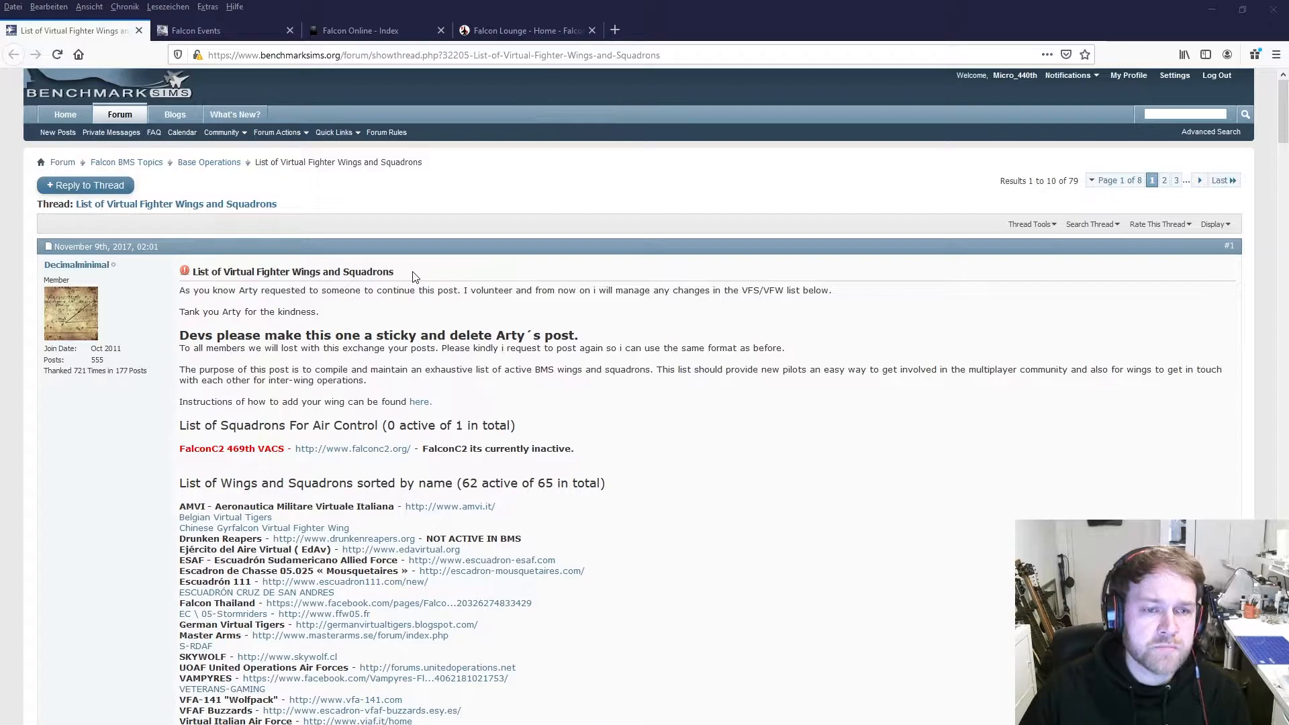
Scroll the wings thread to its language and timezone section, Chinese through German groups
scroll("down", 3)
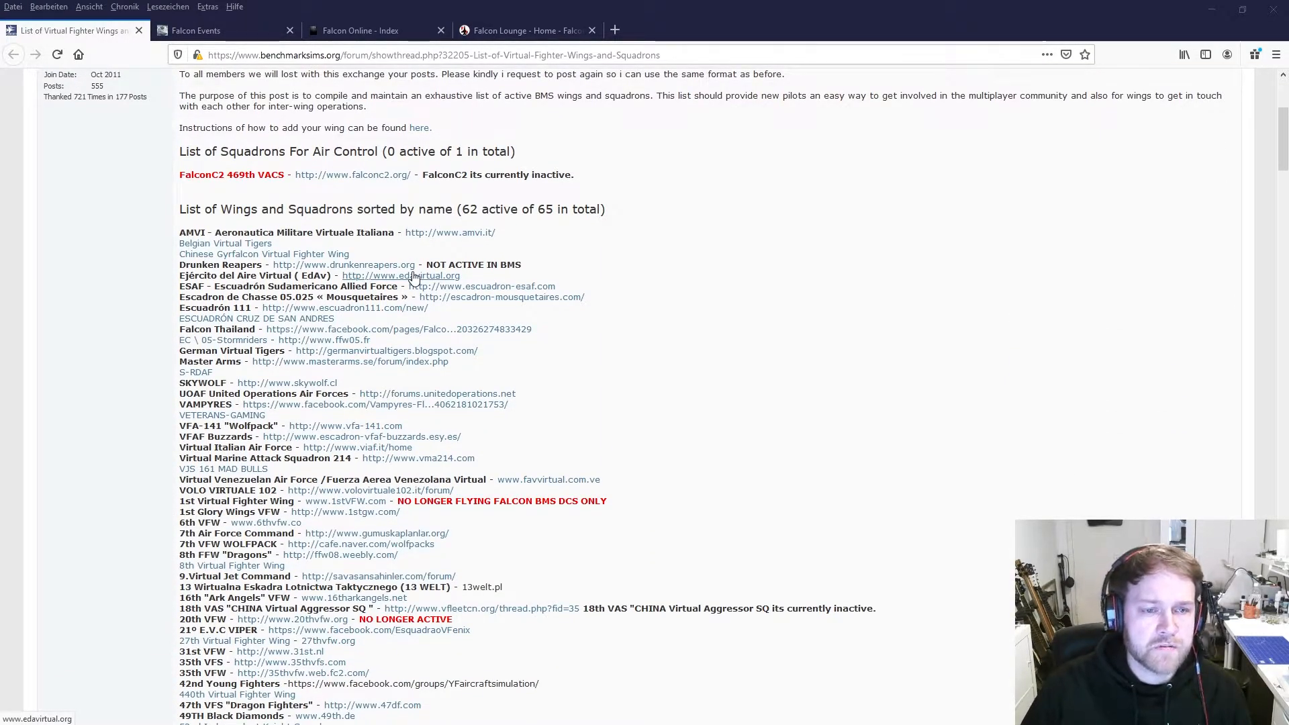
scroll("down", 3)
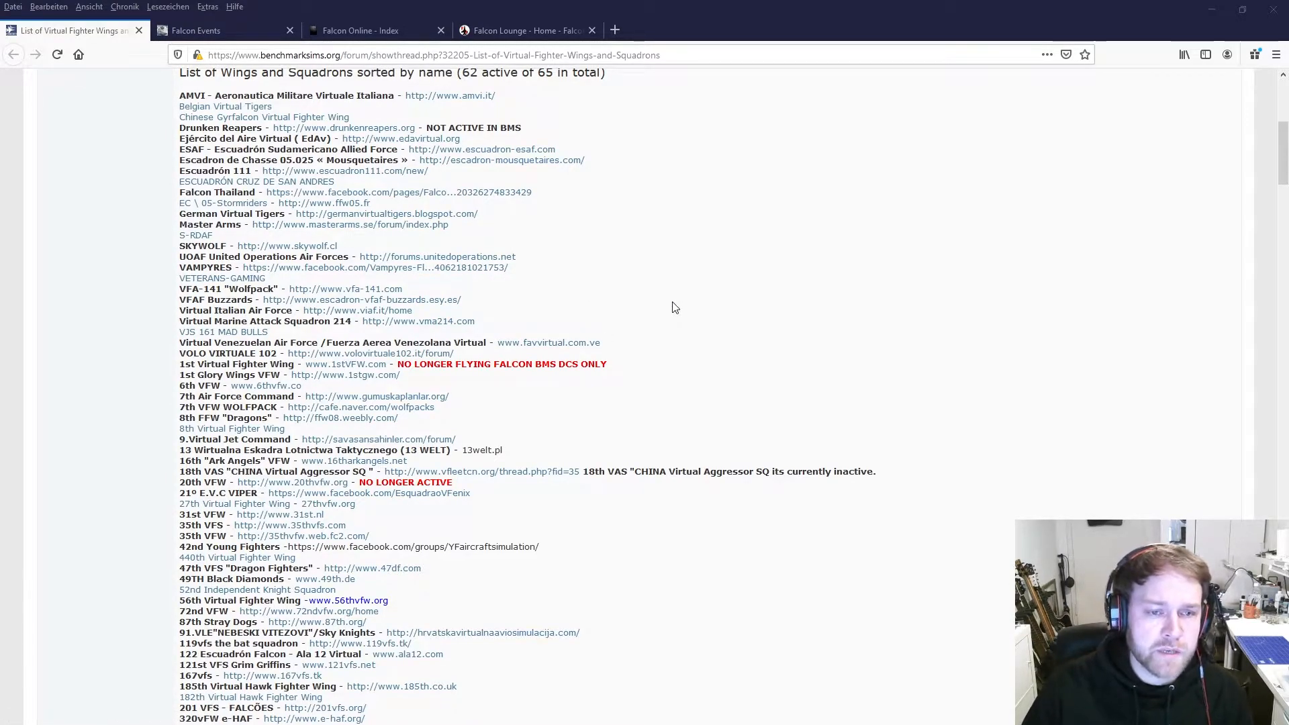
mouse_move(674, 319)
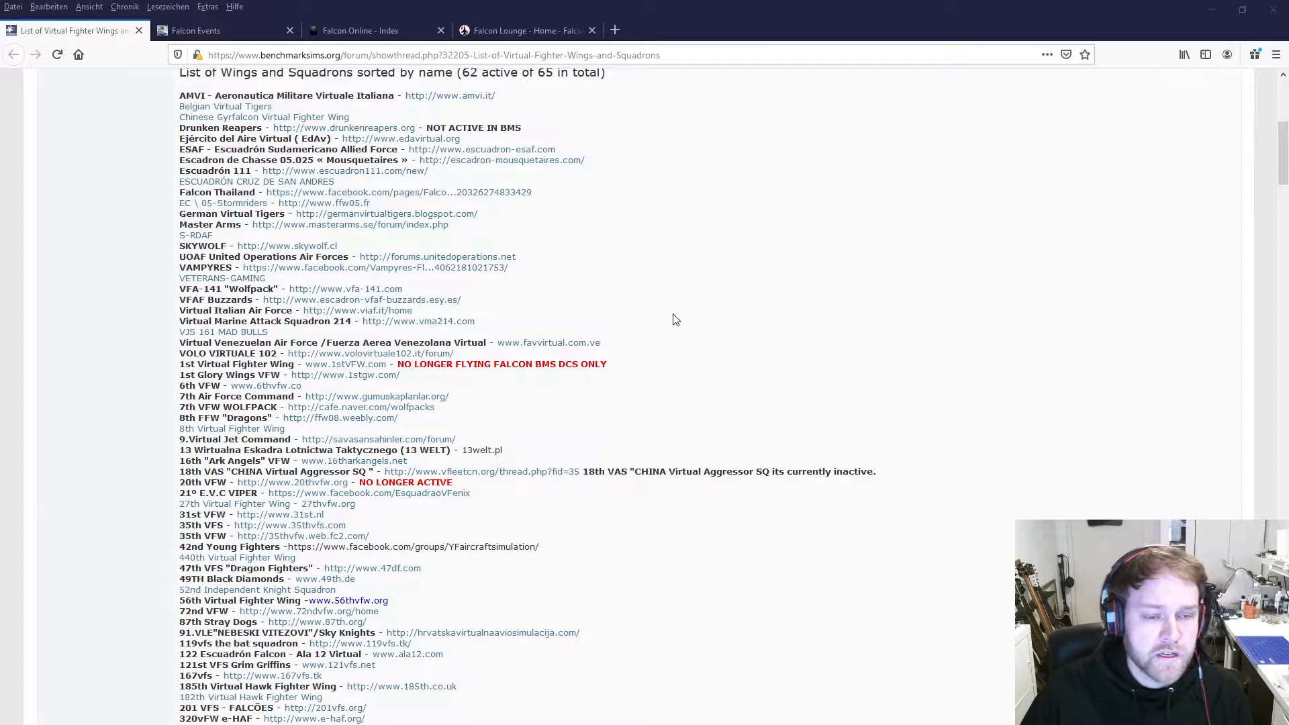
scroll("down", 3)
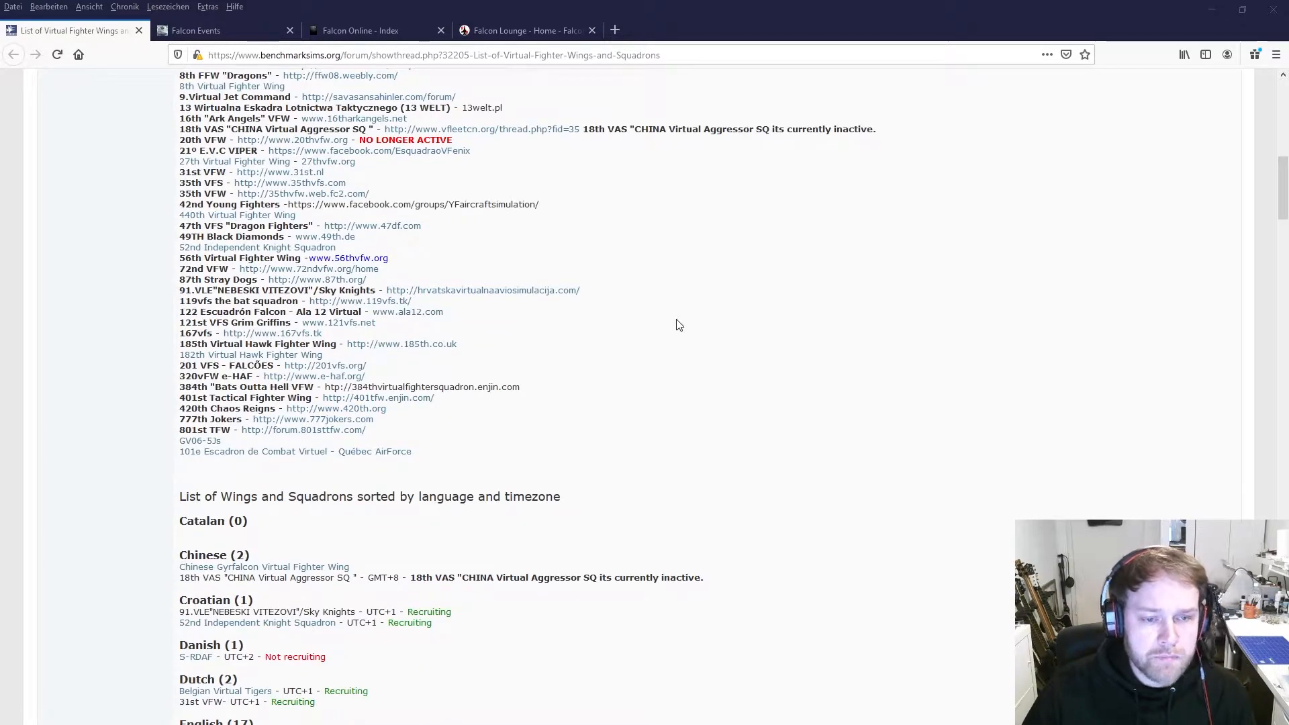
scroll("up", 3)
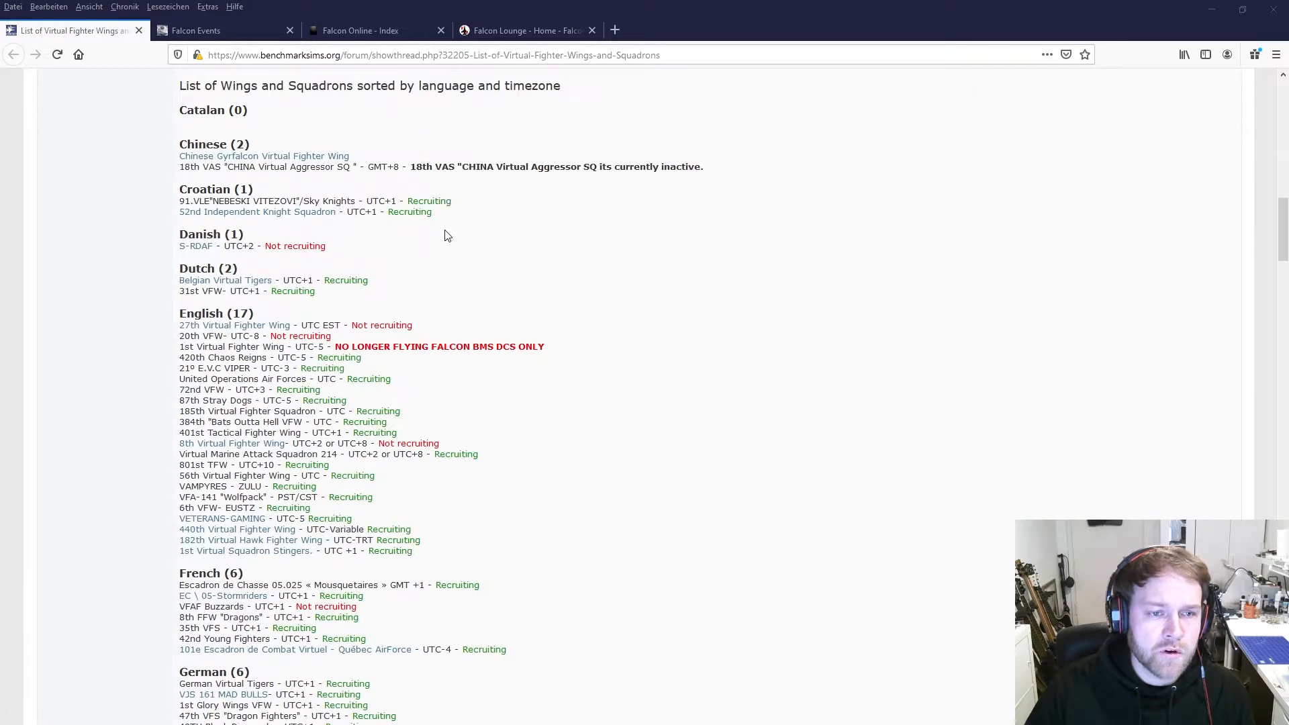
mouse_move(216, 273)
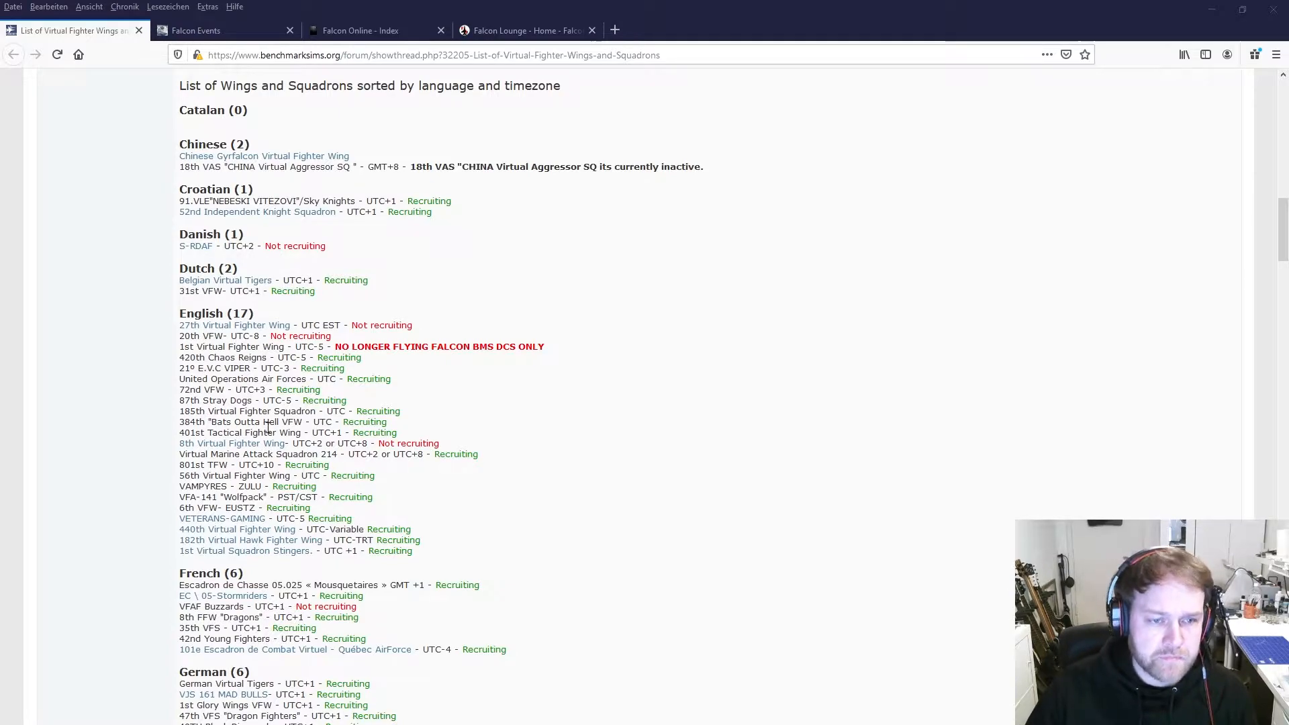
Scroll through the wings list's Greek-to-Turkish language groups and closing communities note
scroll("down", 3)
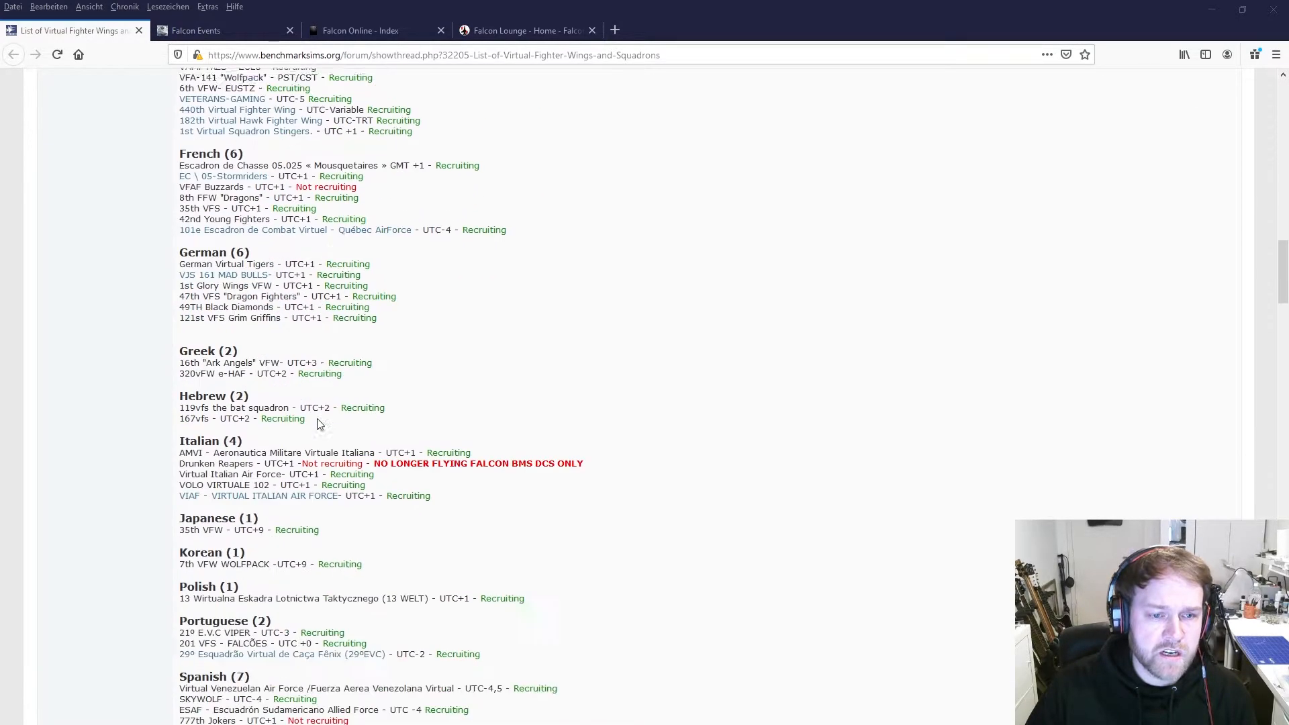
scroll("down", 3)
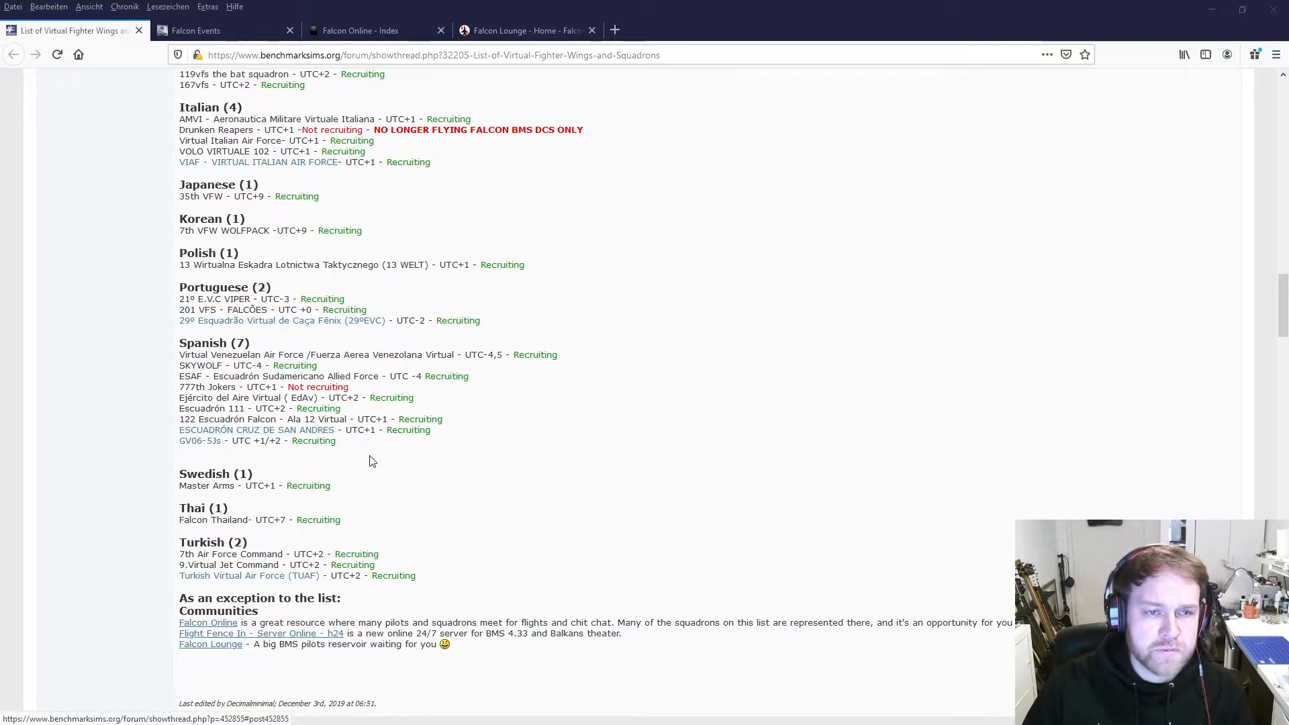
scroll("up", 3)
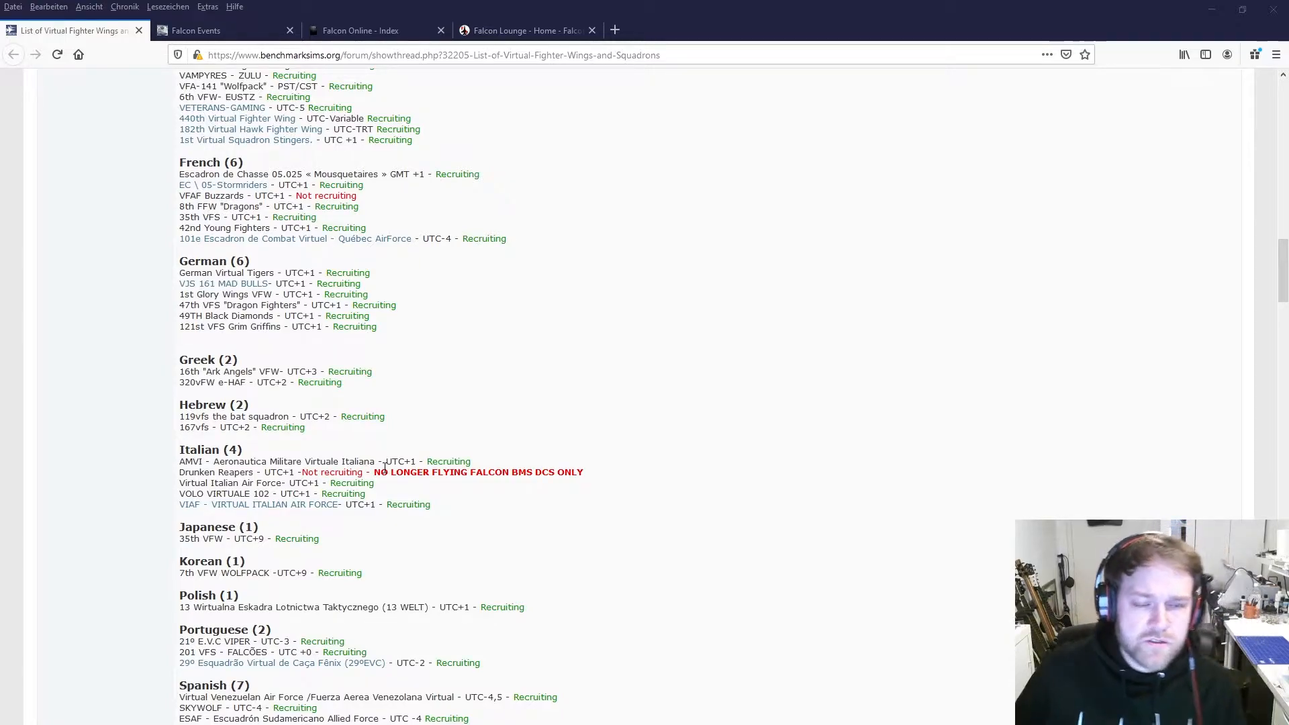
mouse_move(689, 370)
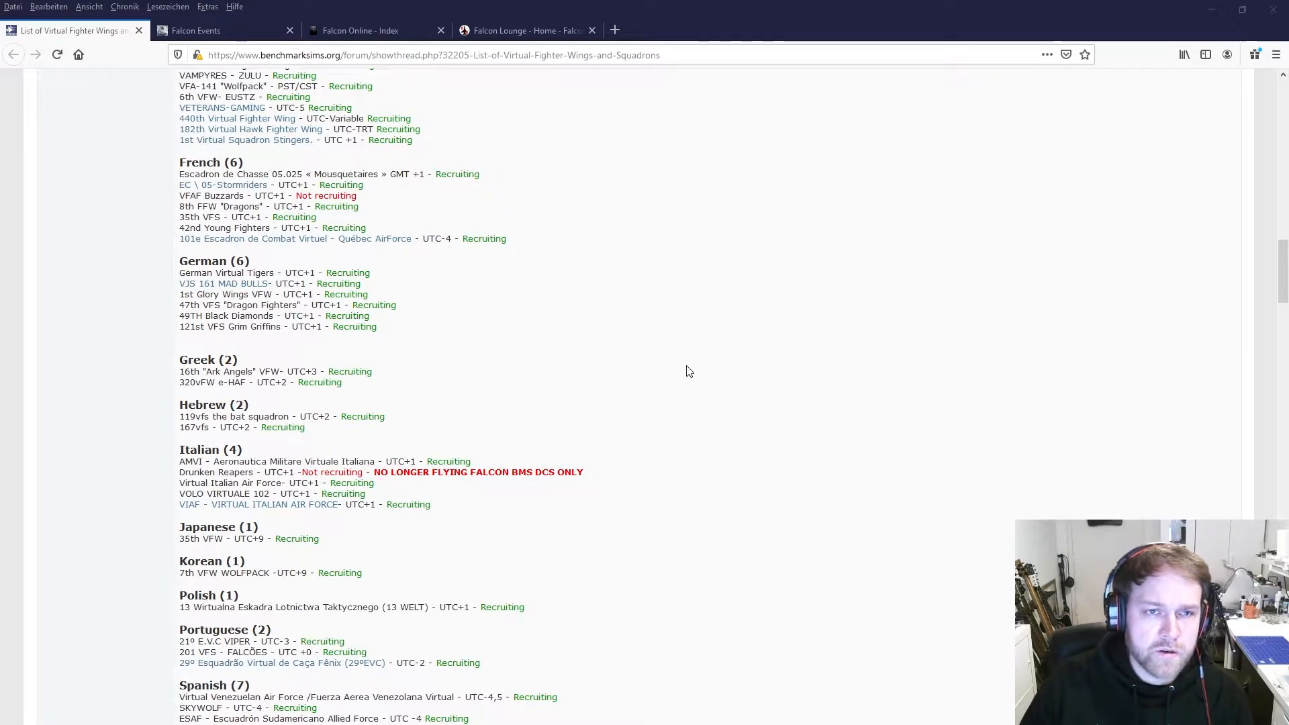
mouse_move(573, 289)
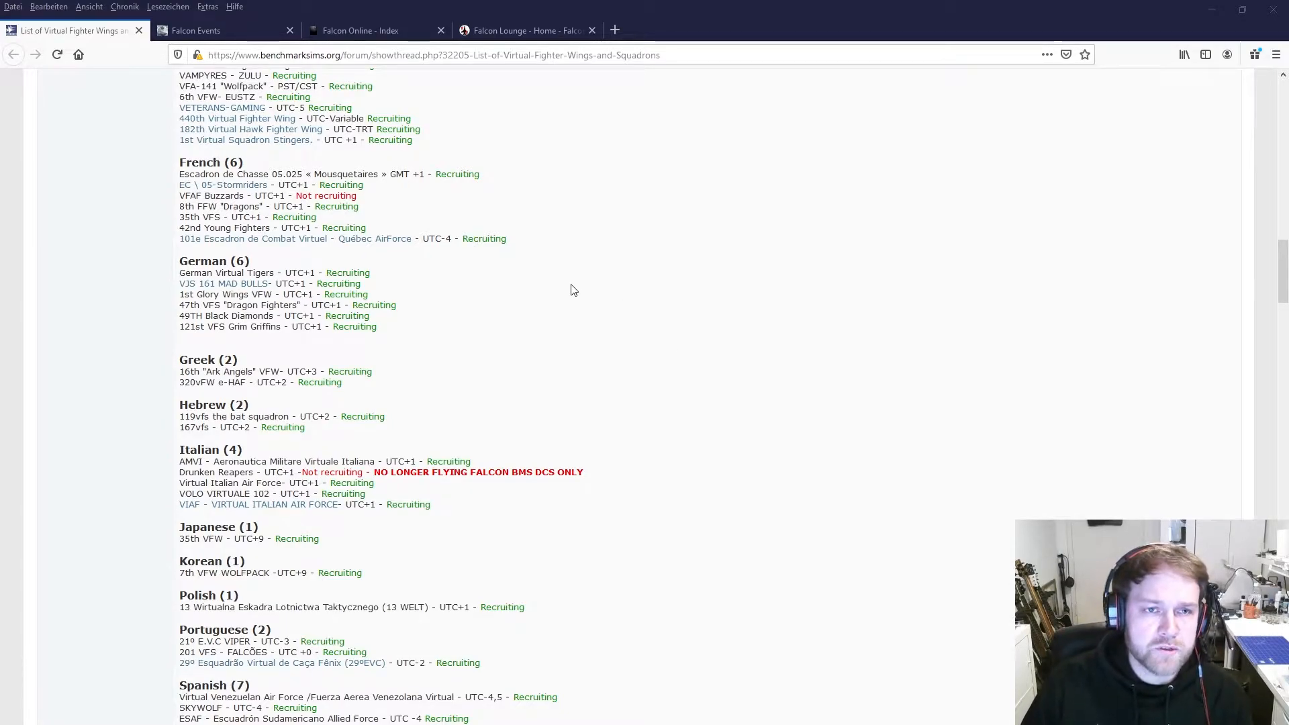
mouse_move(629, 354)
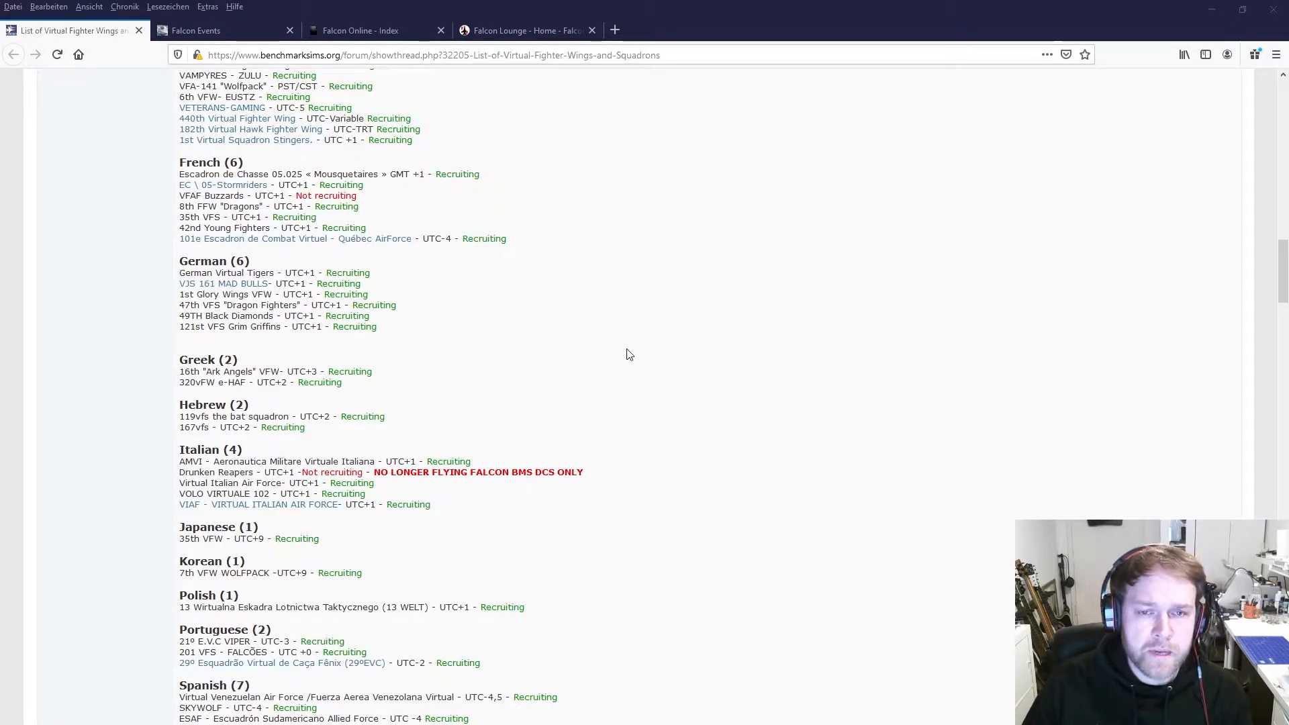
mouse_move(646, 358)
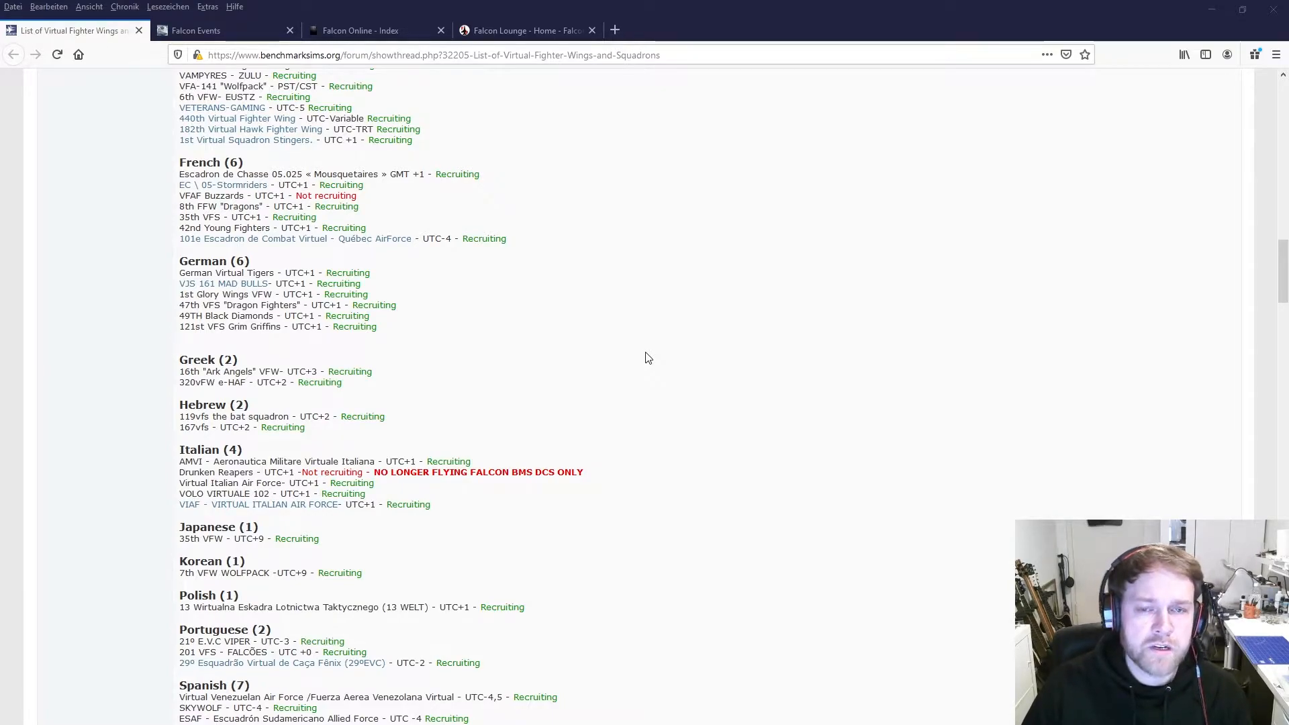
mouse_move(645, 367)
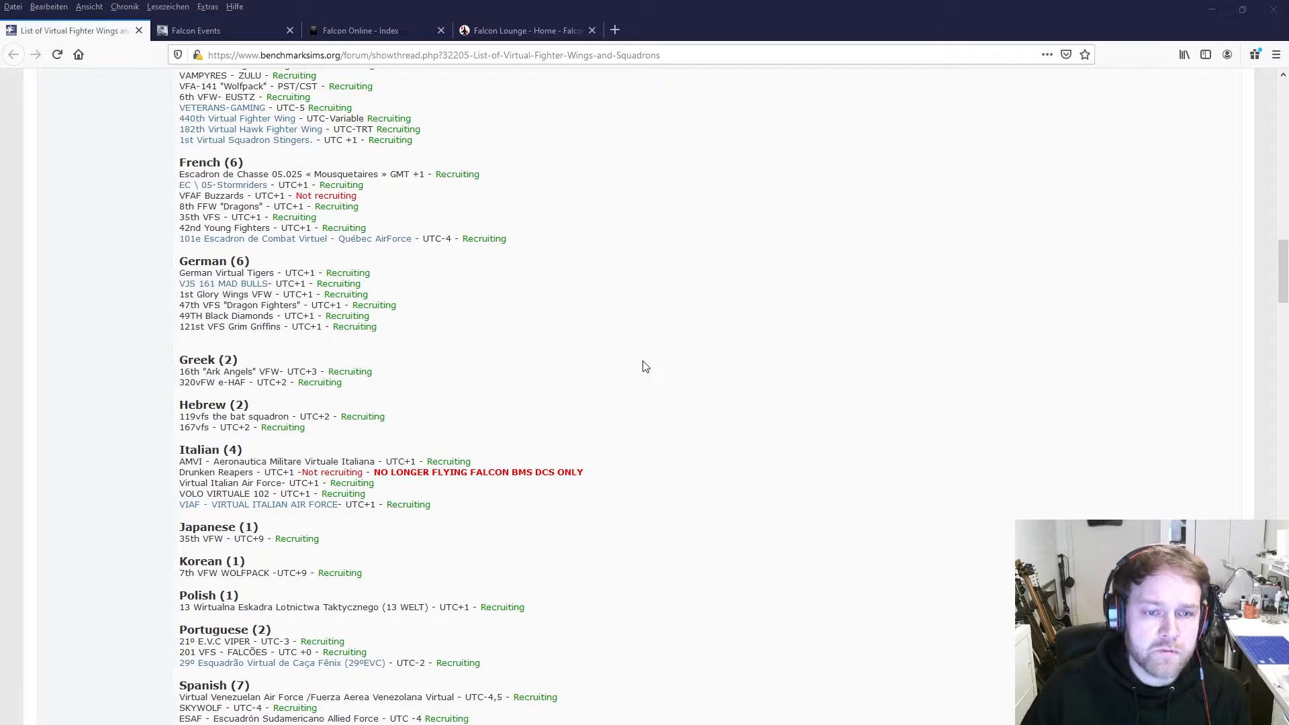
scroll("down", 3)
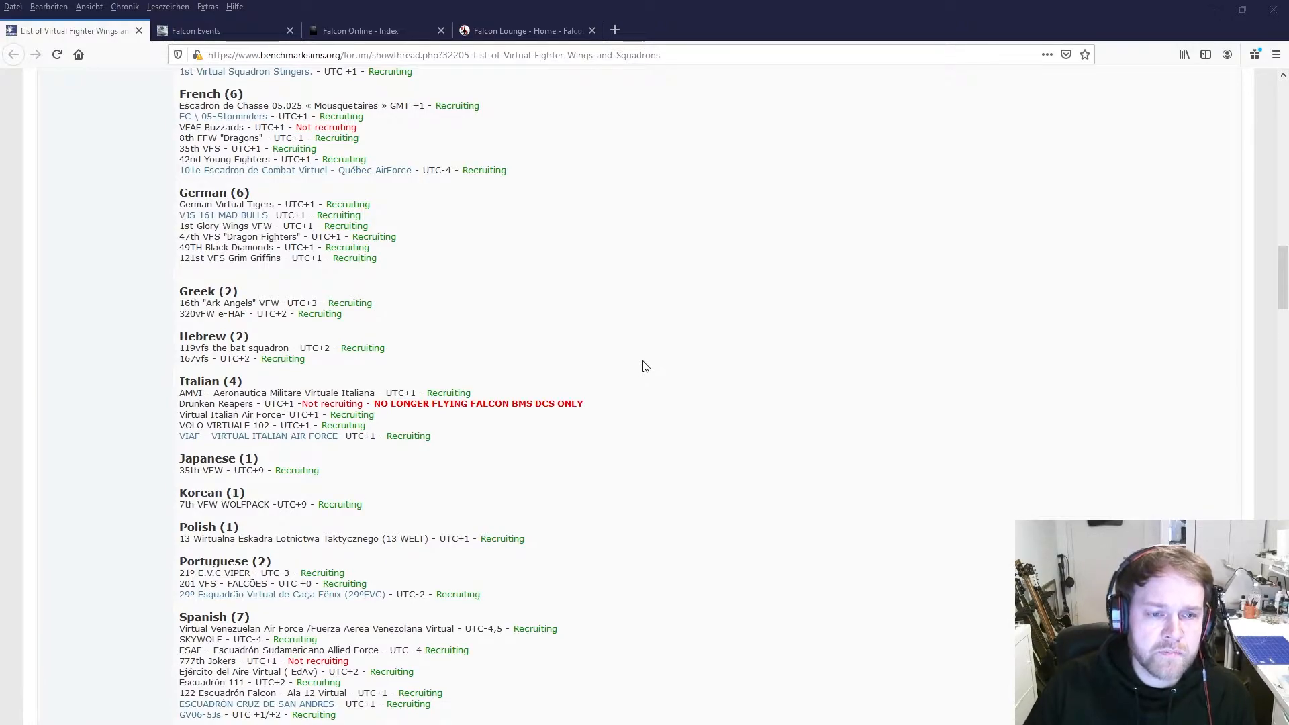
scroll("down", 3)
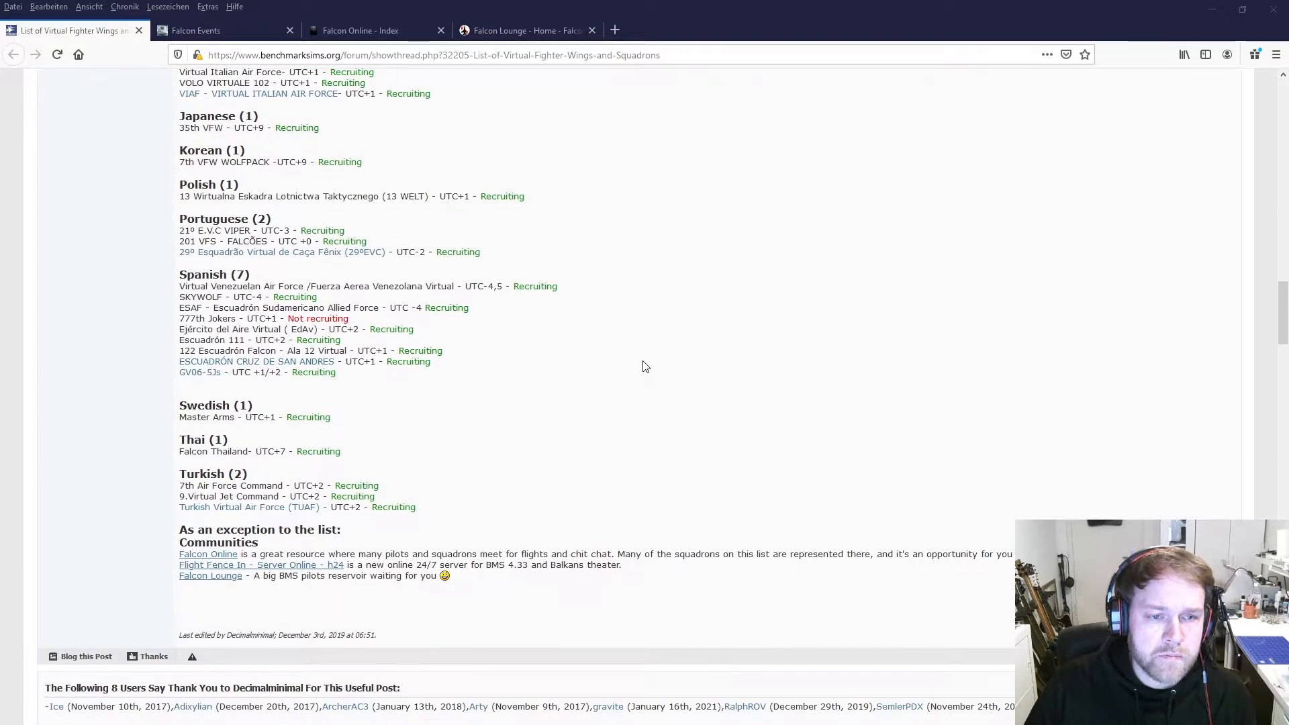
mouse_move(312, 410)
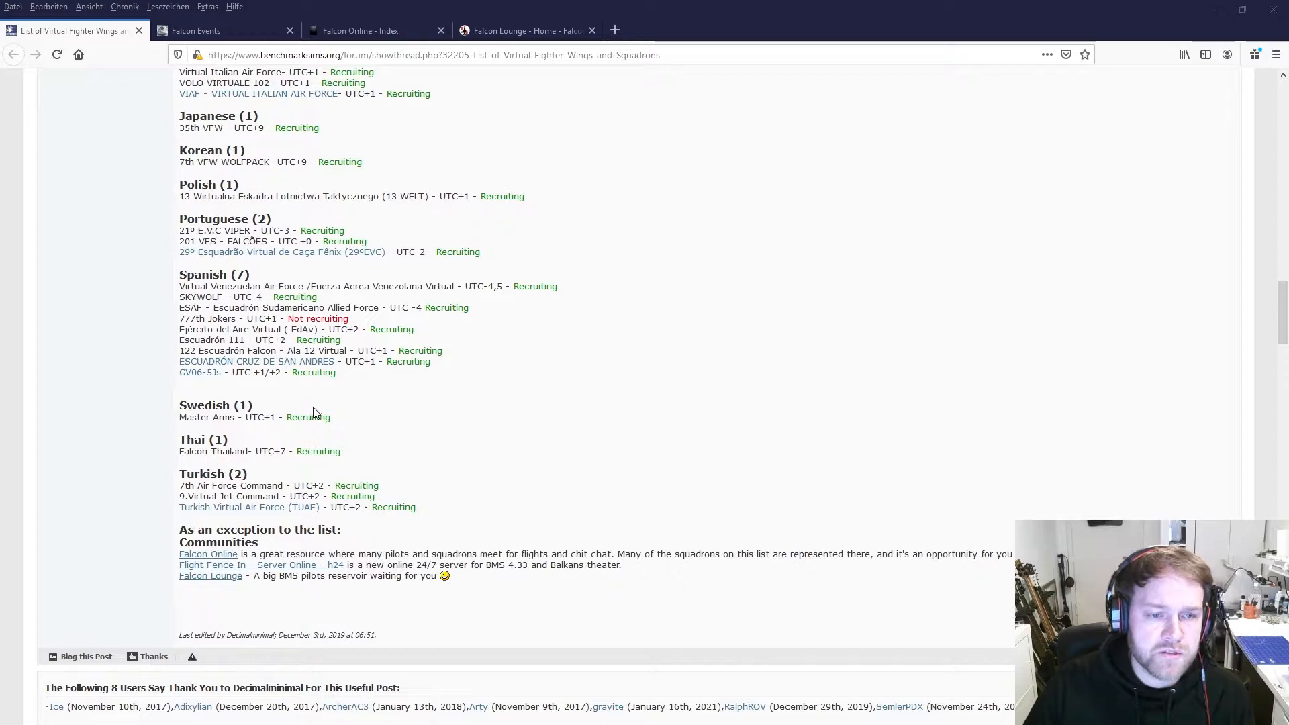
mouse_move(267, 633)
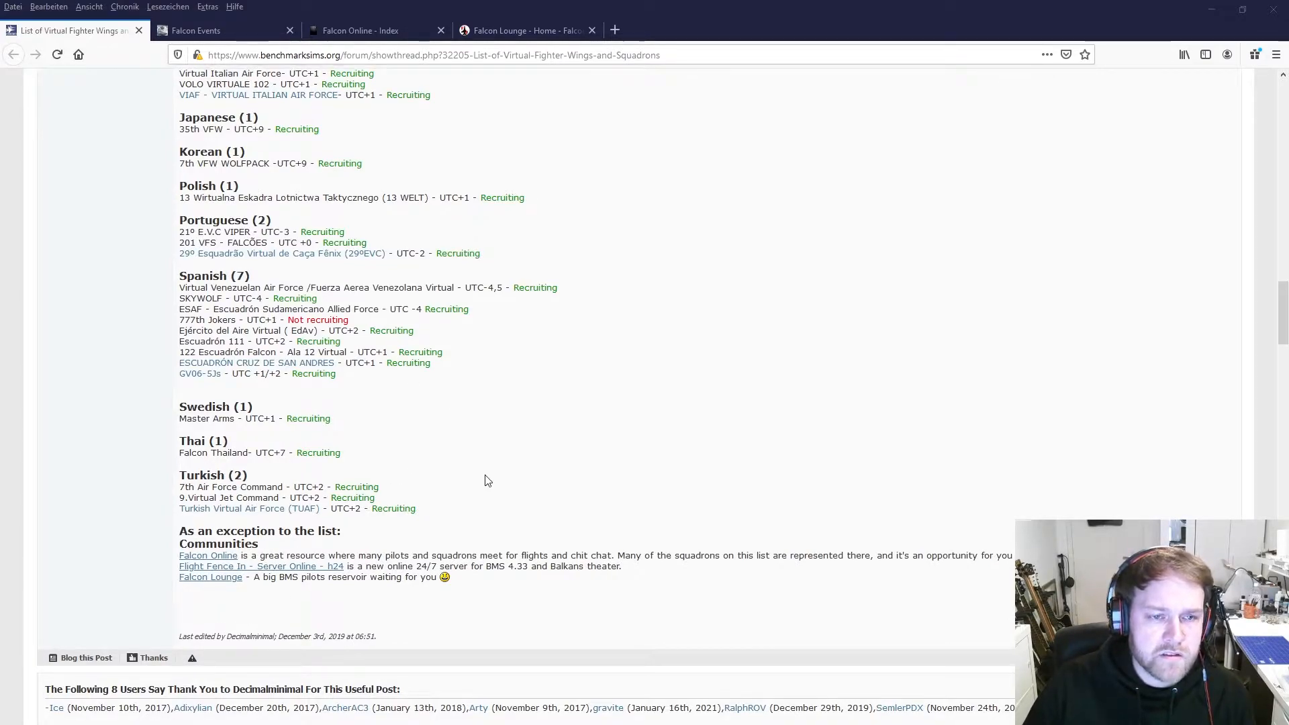
scroll("up", 3)
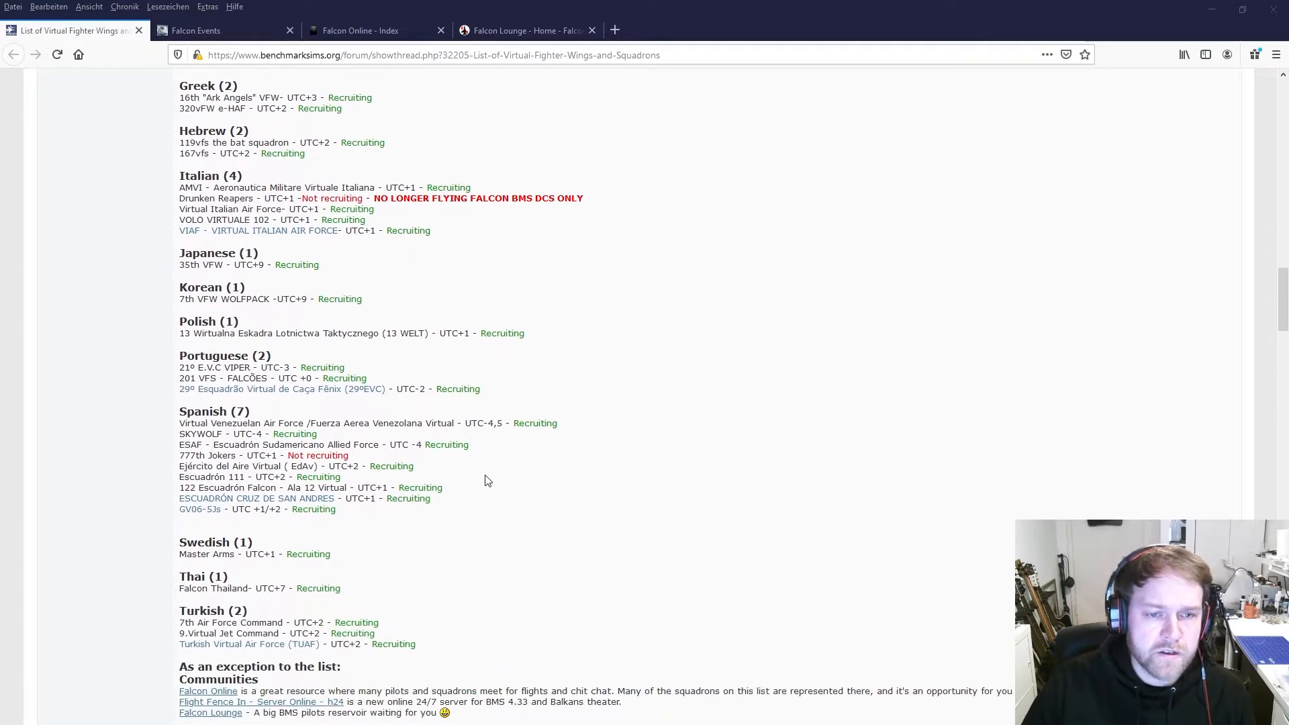
scroll("up", 3)
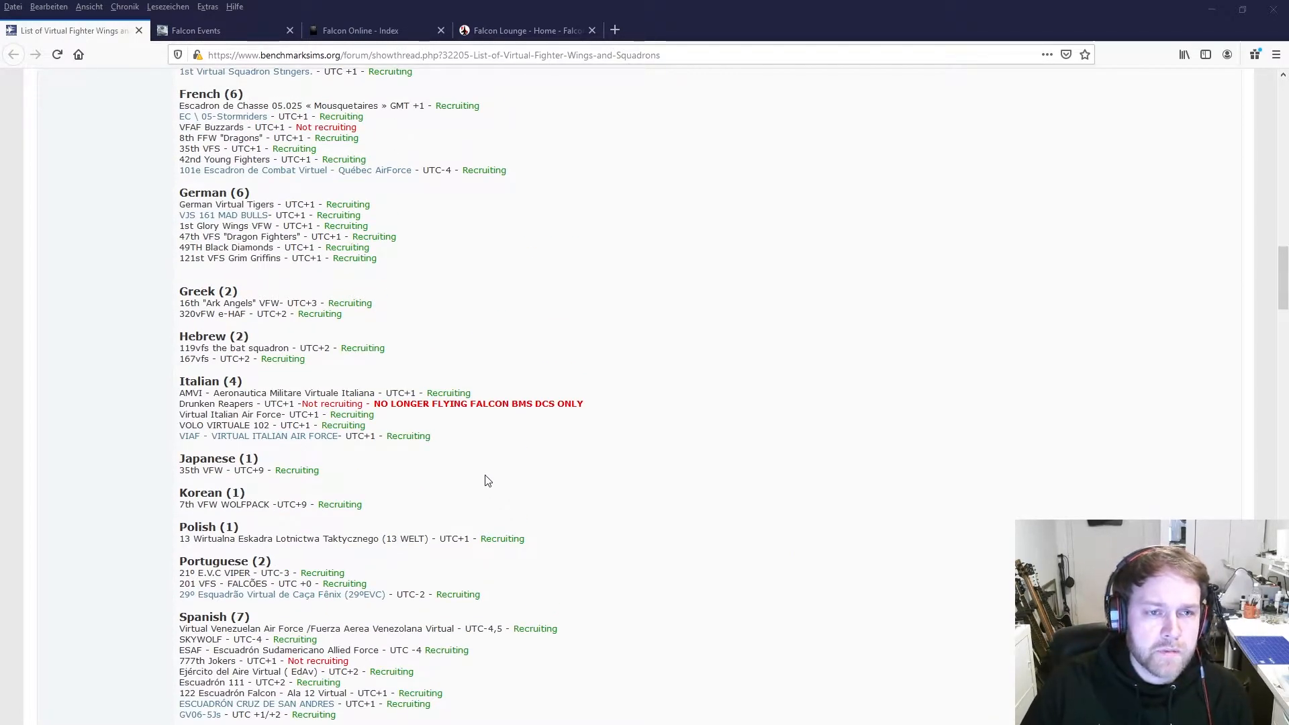
mouse_move(664, 352)
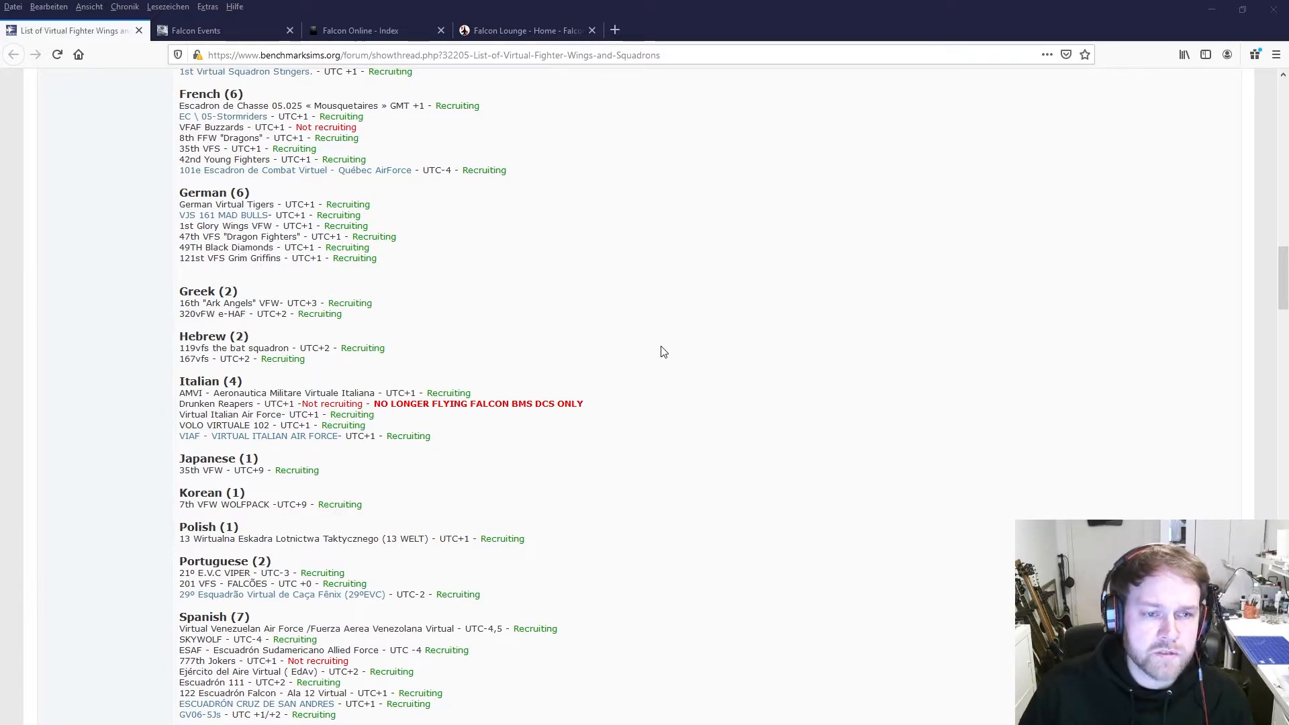
mouse_move(687, 362)
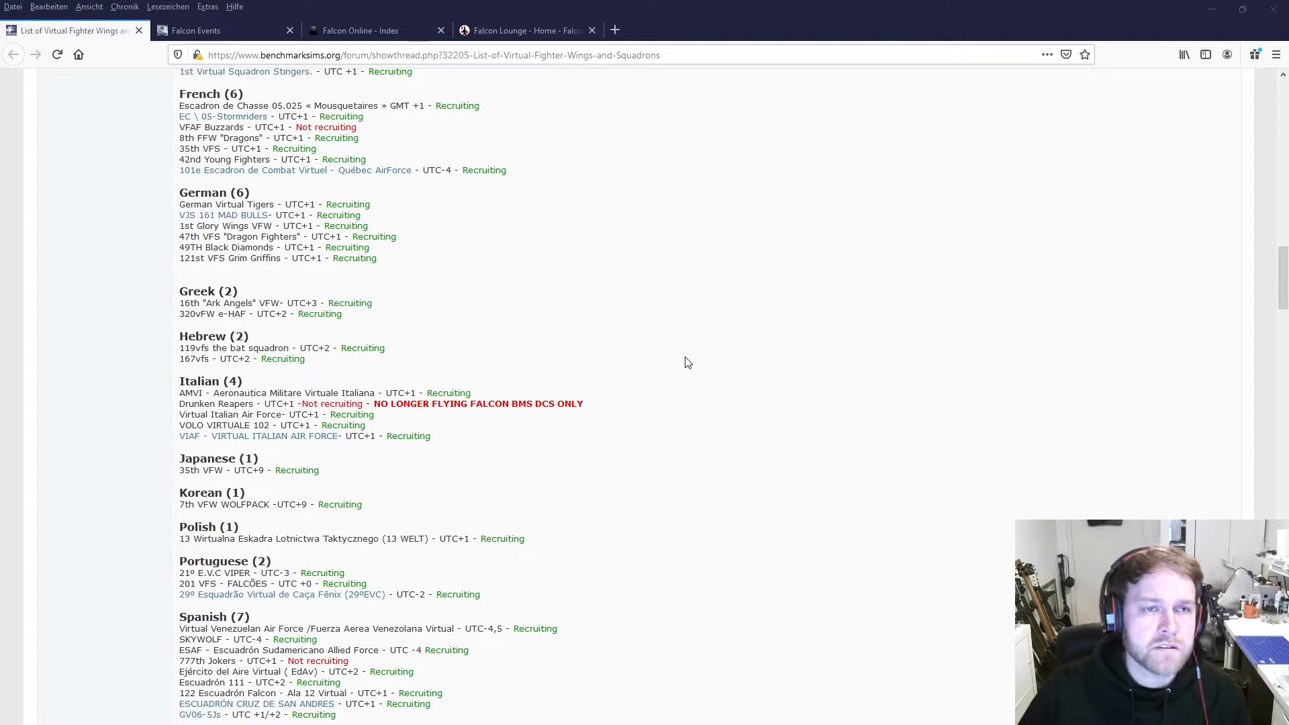
mouse_move(222, 30)
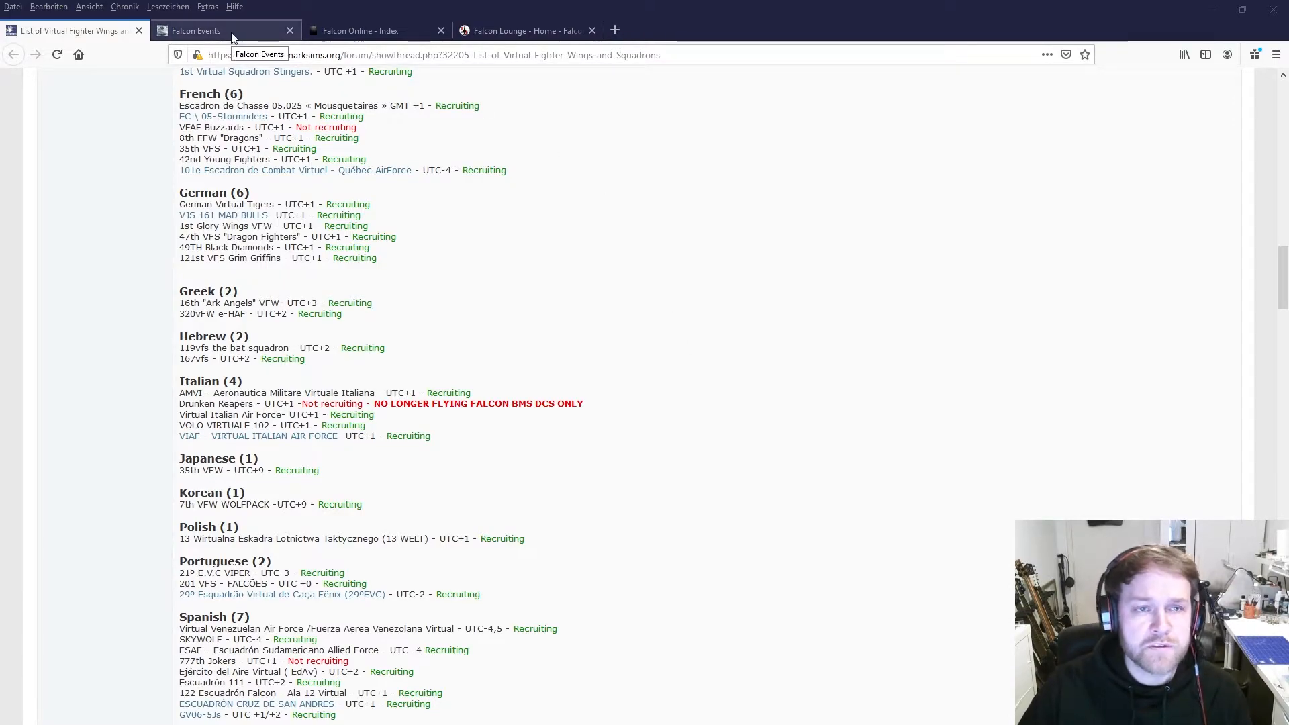
View the Falcon Events welcome page and server status, then switch to Falcon Online index
left_click(222, 30)
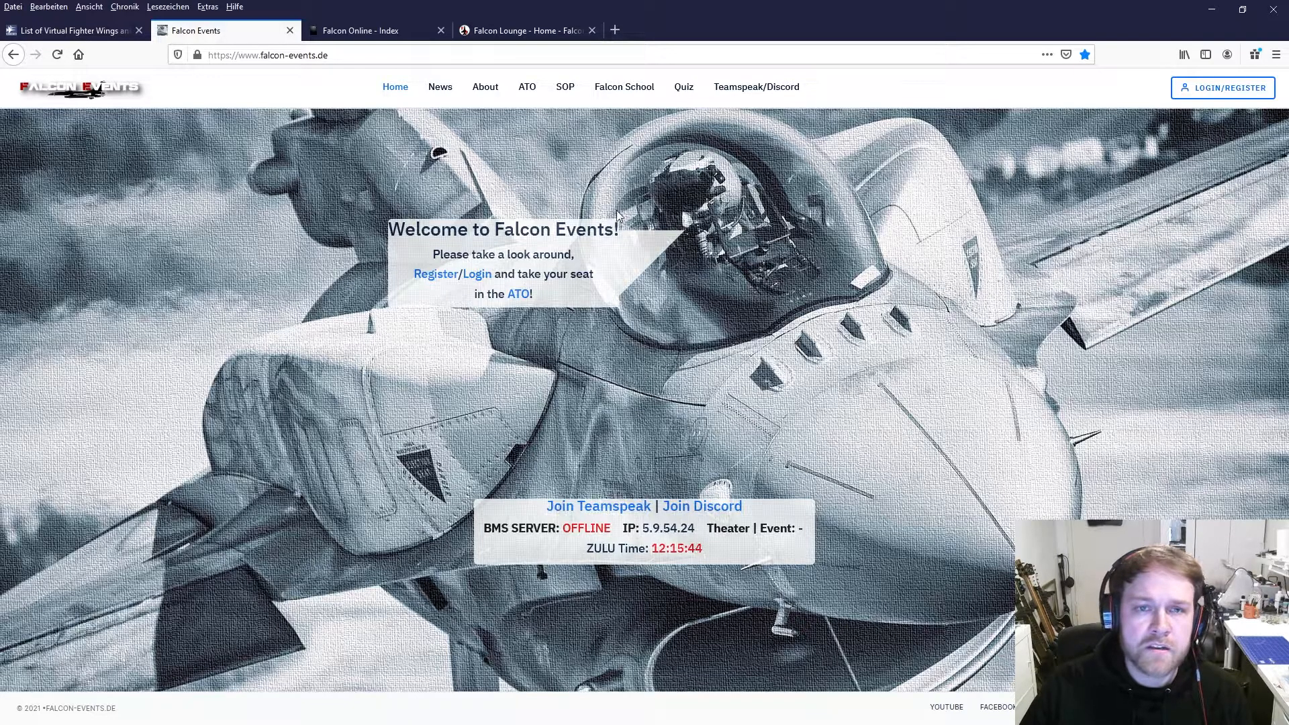
mouse_move(696, 308)
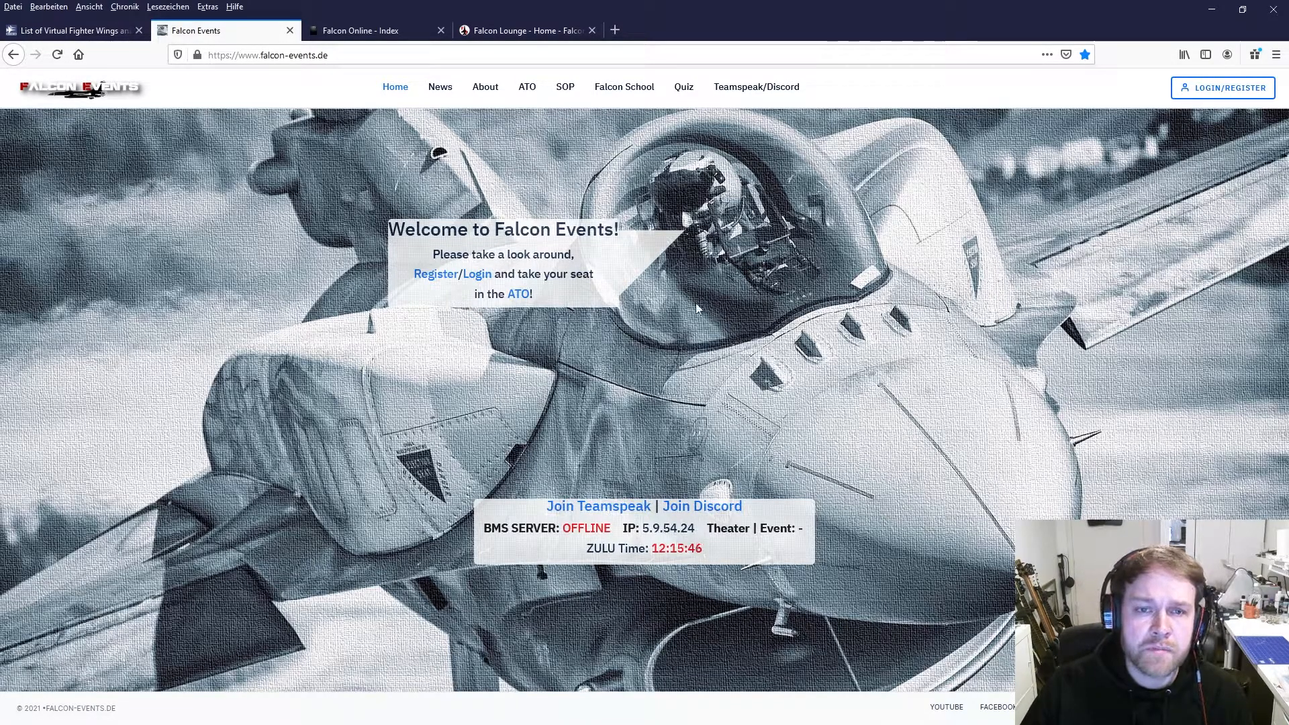
mouse_move(658, 344)
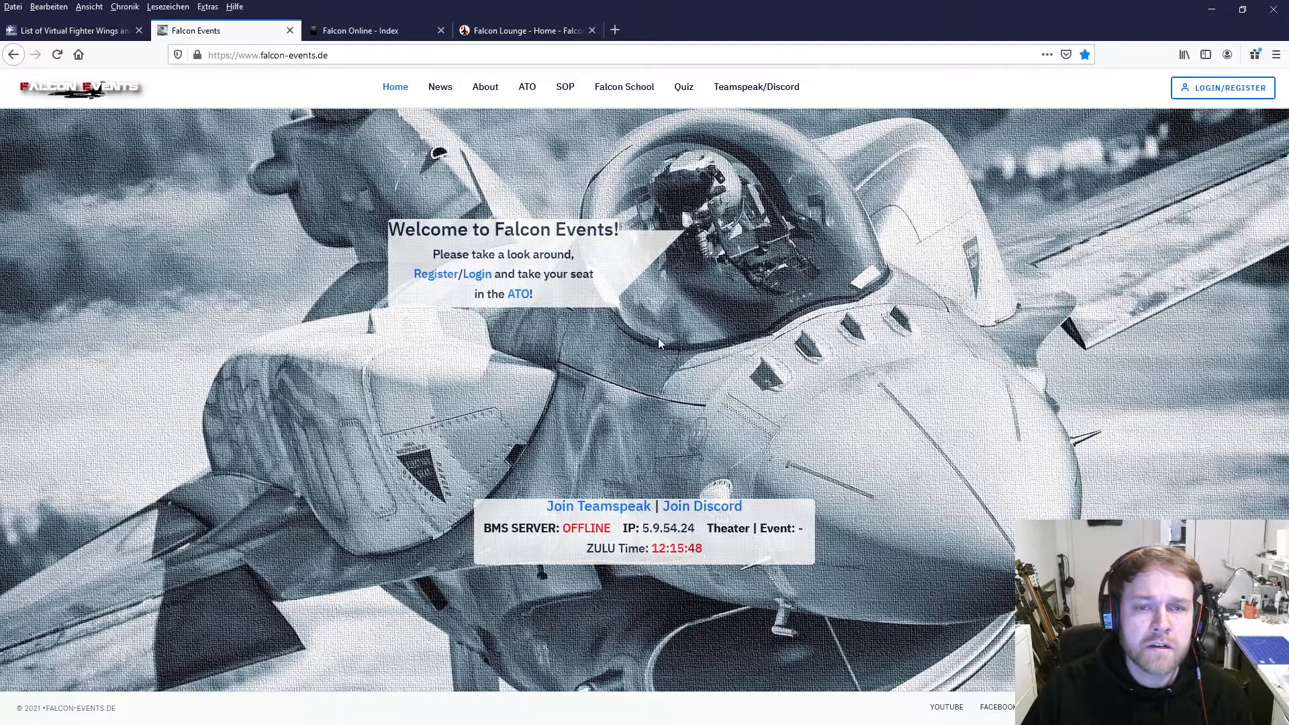
mouse_move(647, 358)
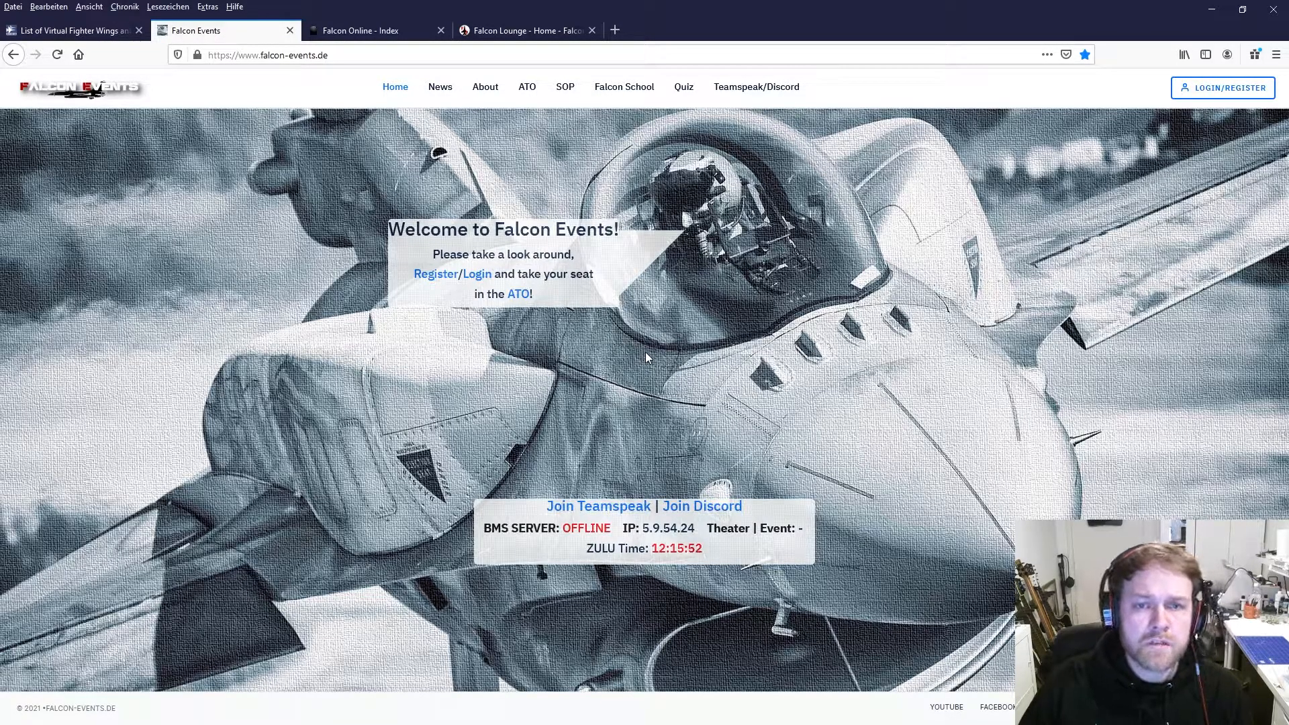
mouse_move(641, 259)
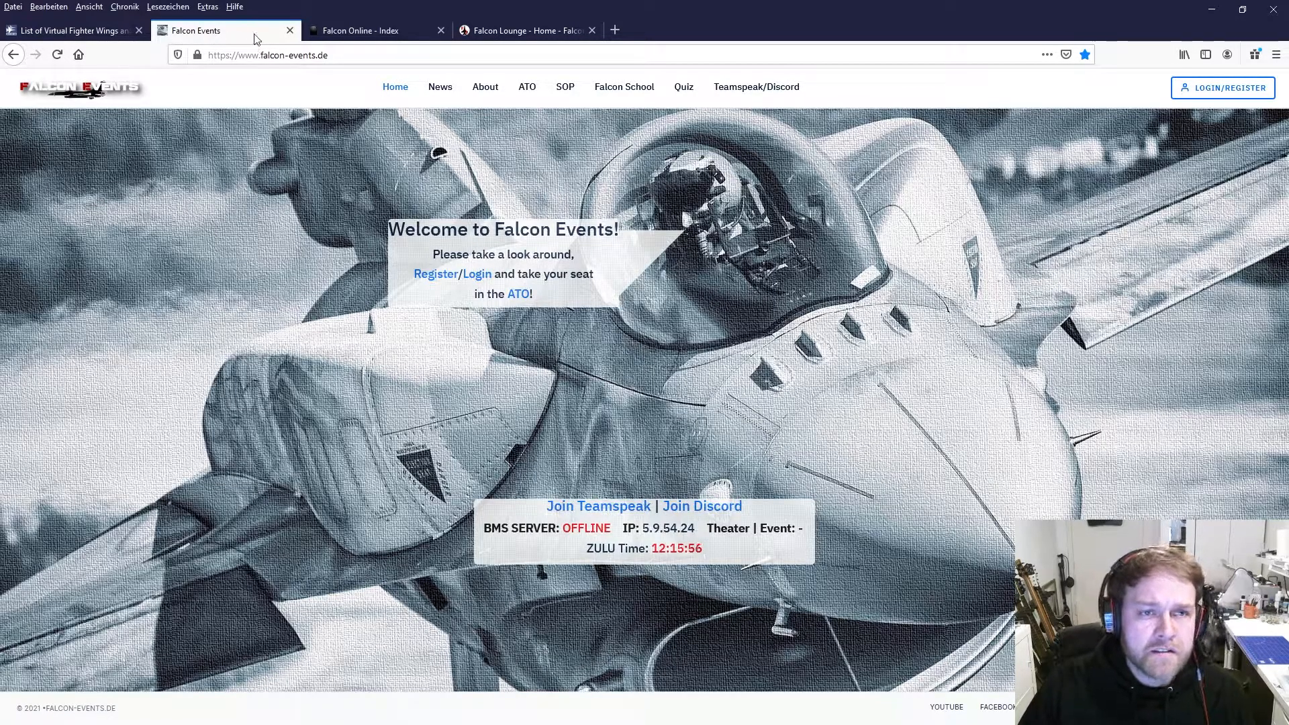
mouse_move(360, 30)
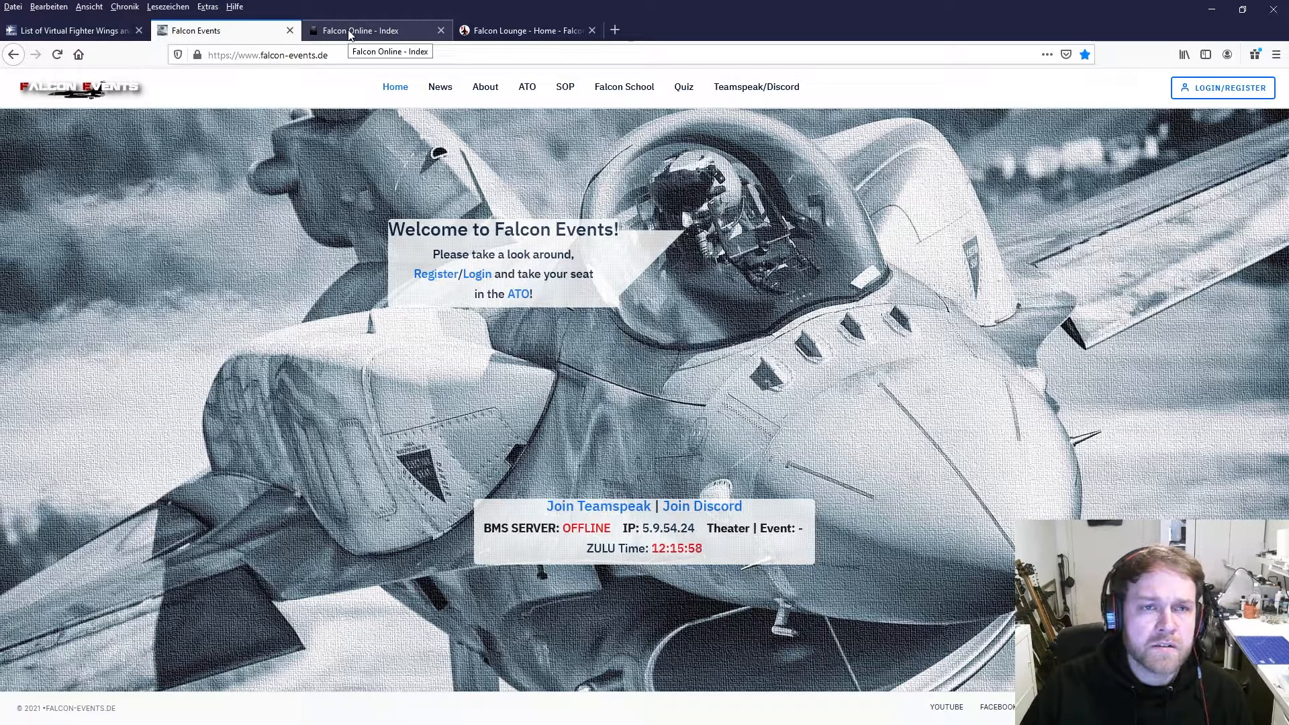
left_click(359, 30)
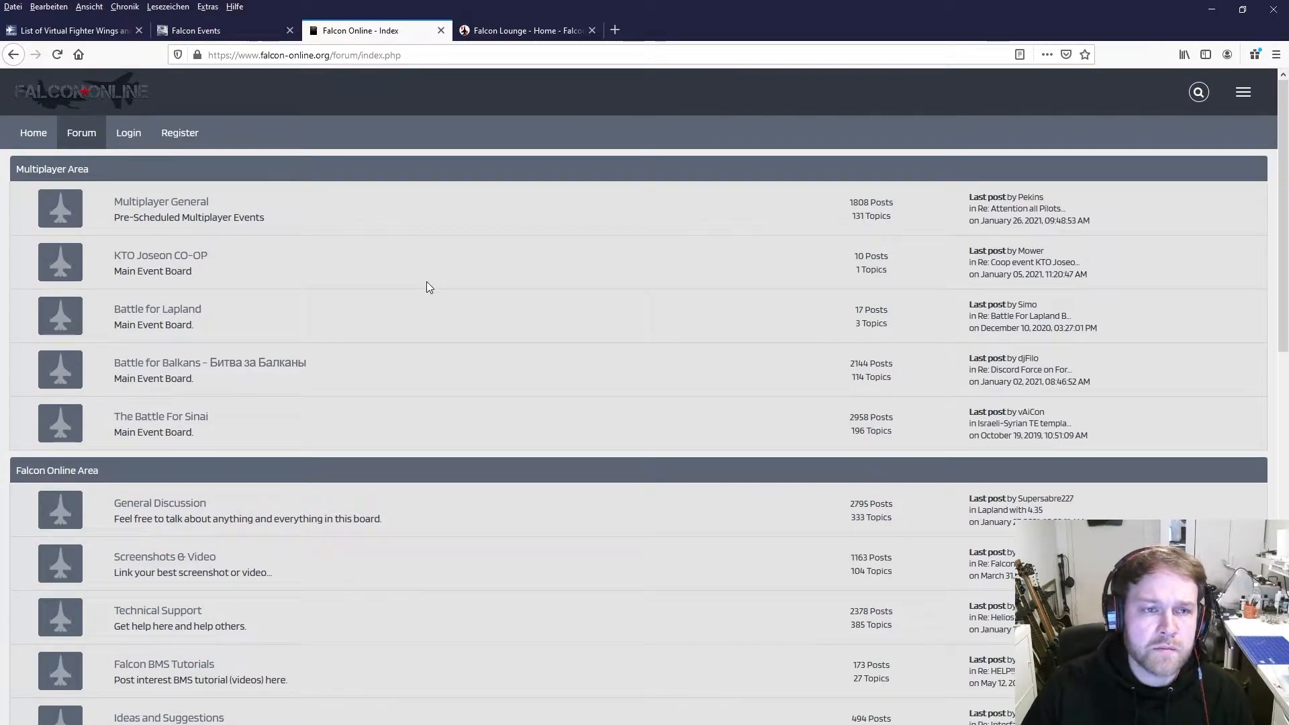
mouse_move(374, 30)
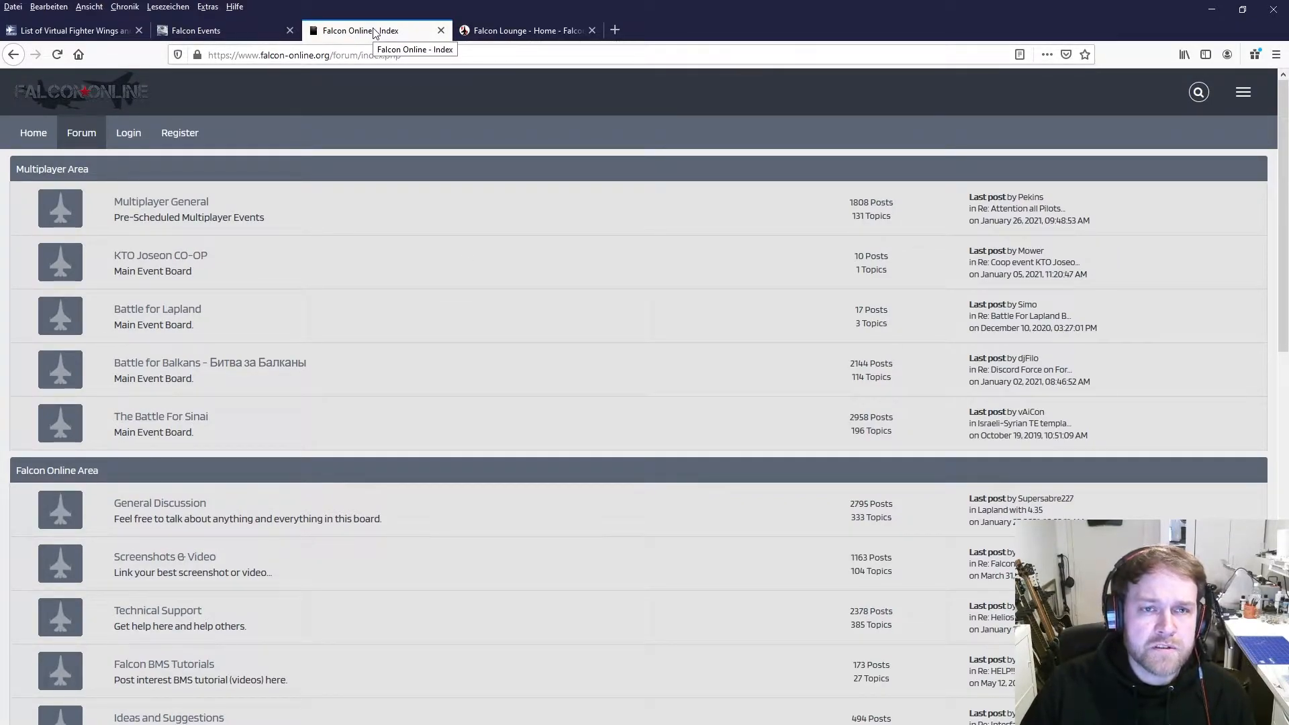
mouse_move(612, 388)
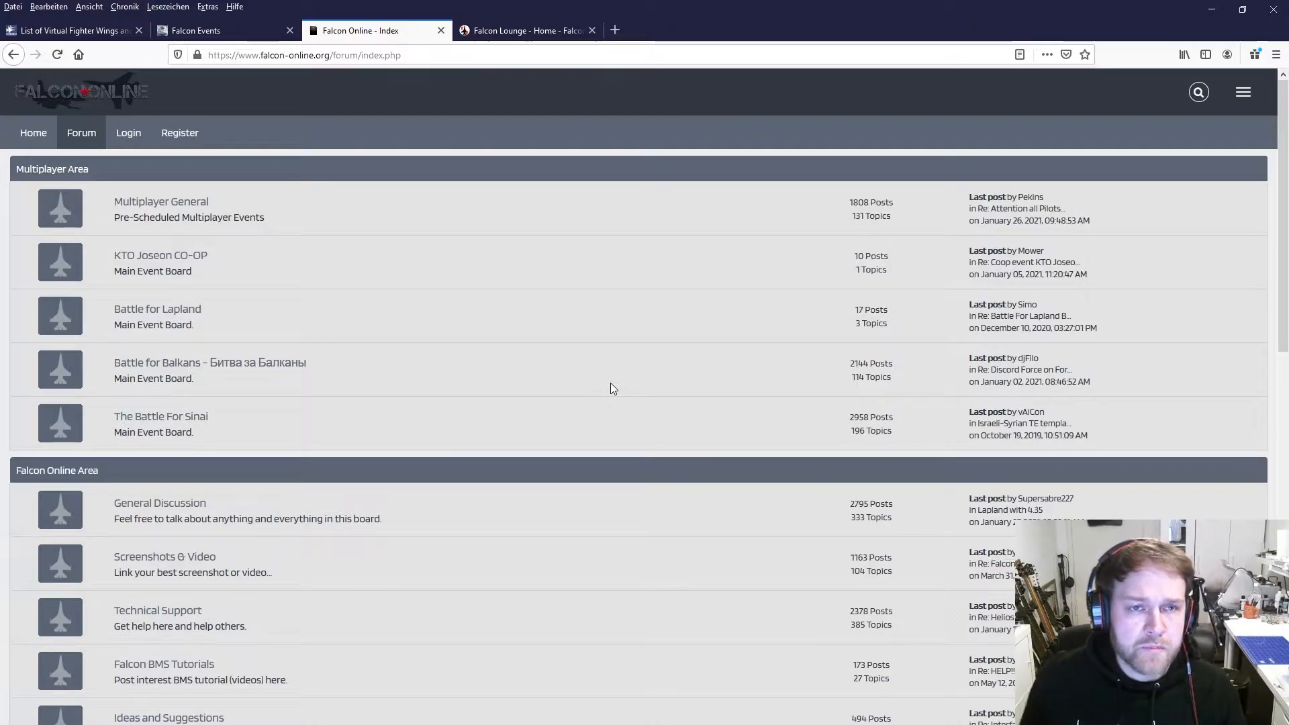
mouse_move(600, 388)
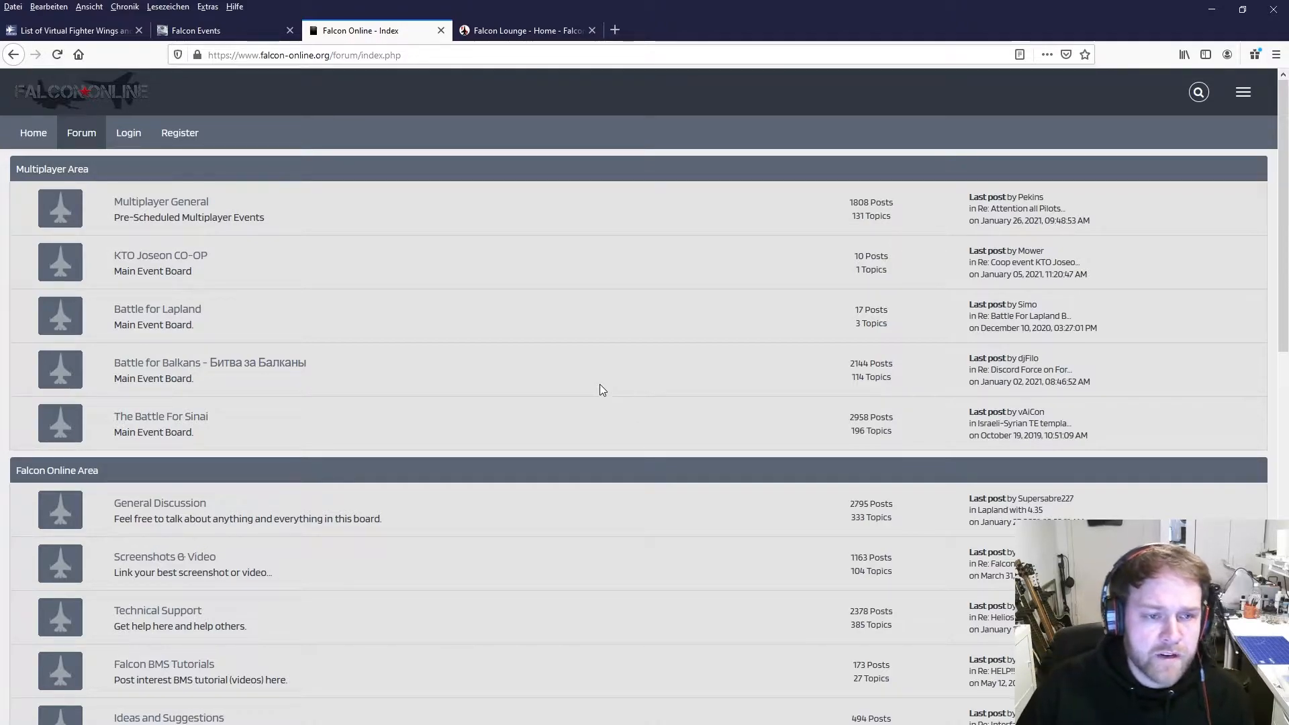
Browse the Falcon Online Multiplayer Area and Falcon Online Area boards, then go to Falcon Lounge
scroll("down", 3)
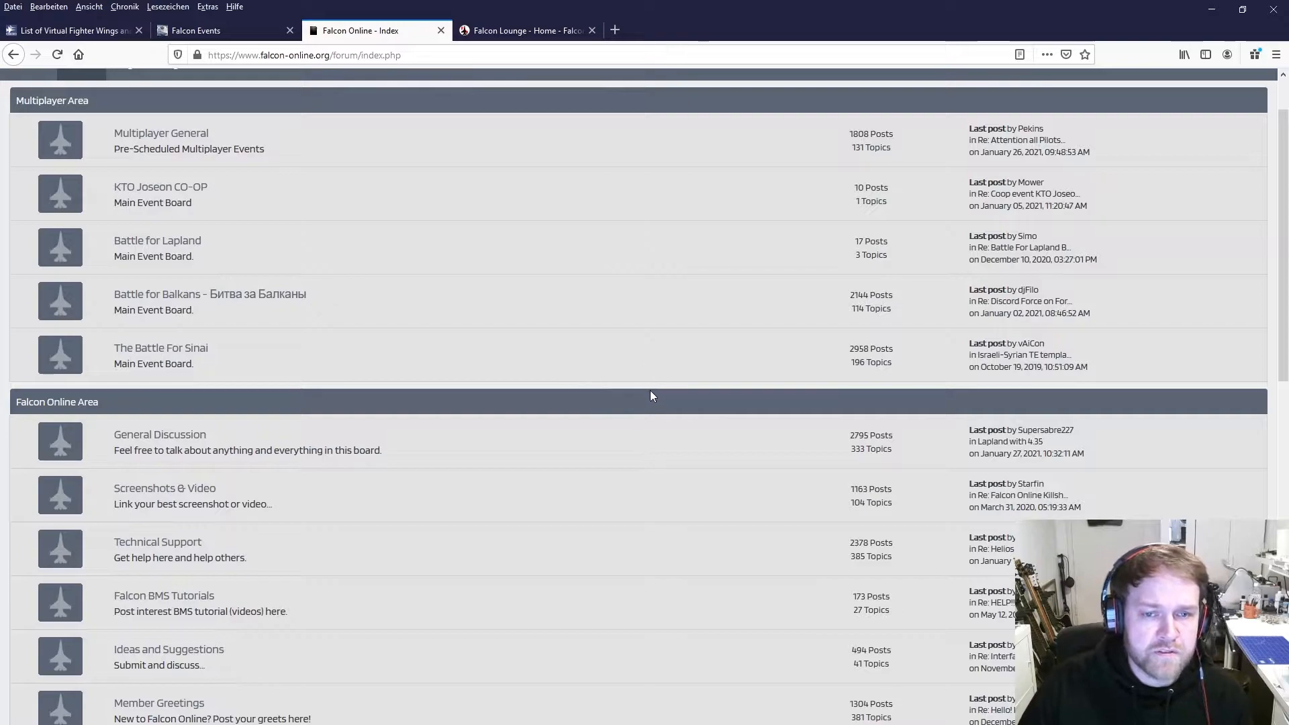
mouse_move(435, 324)
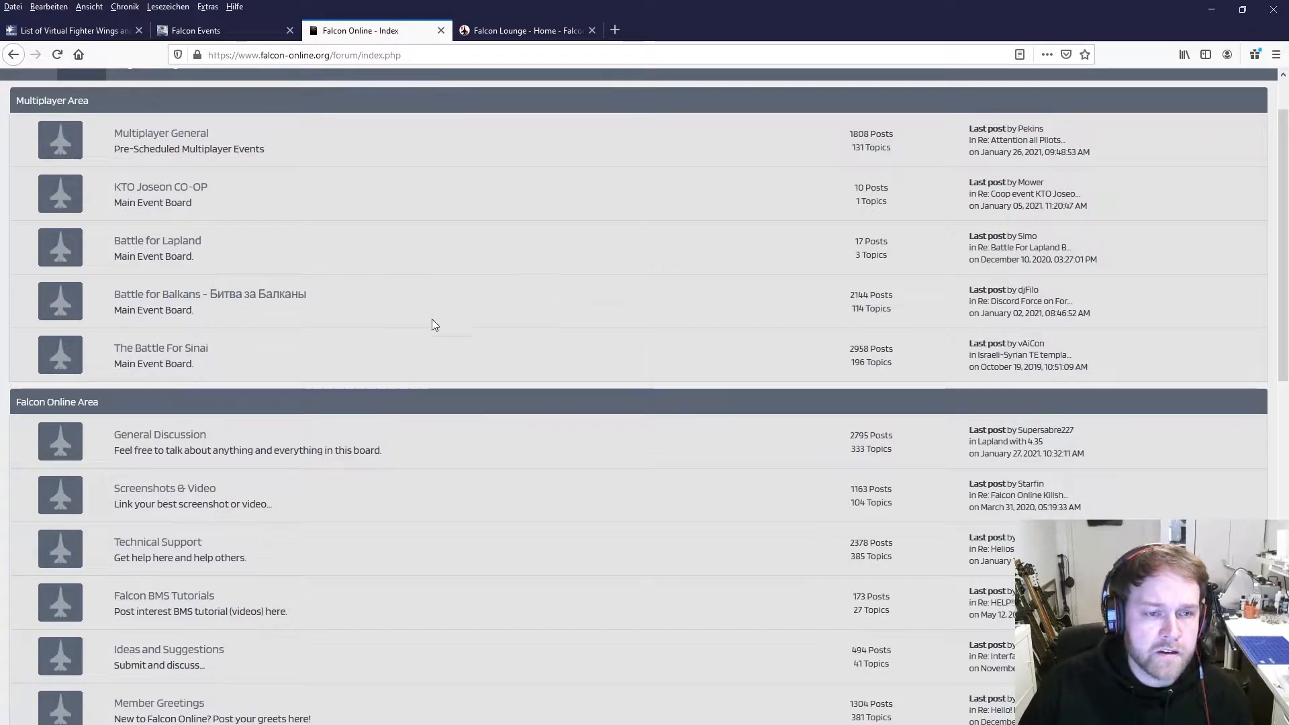
mouse_move(649, 338)
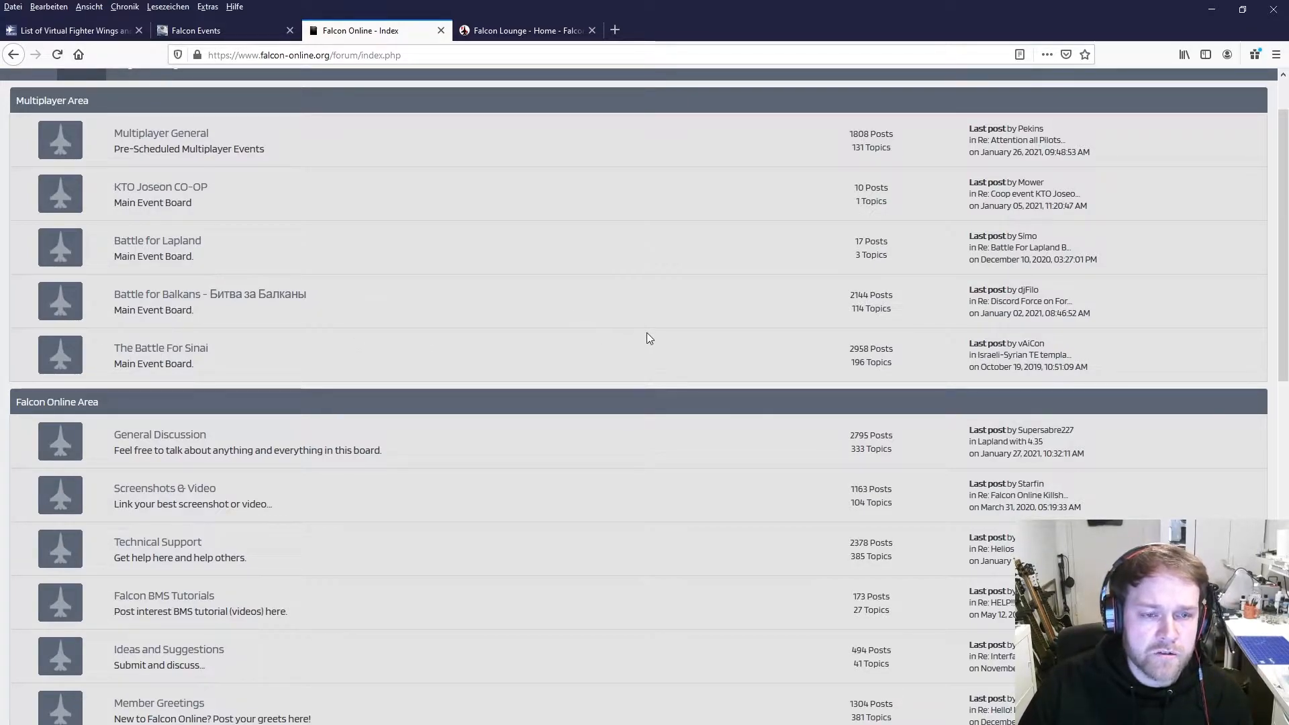
scroll("up", 3)
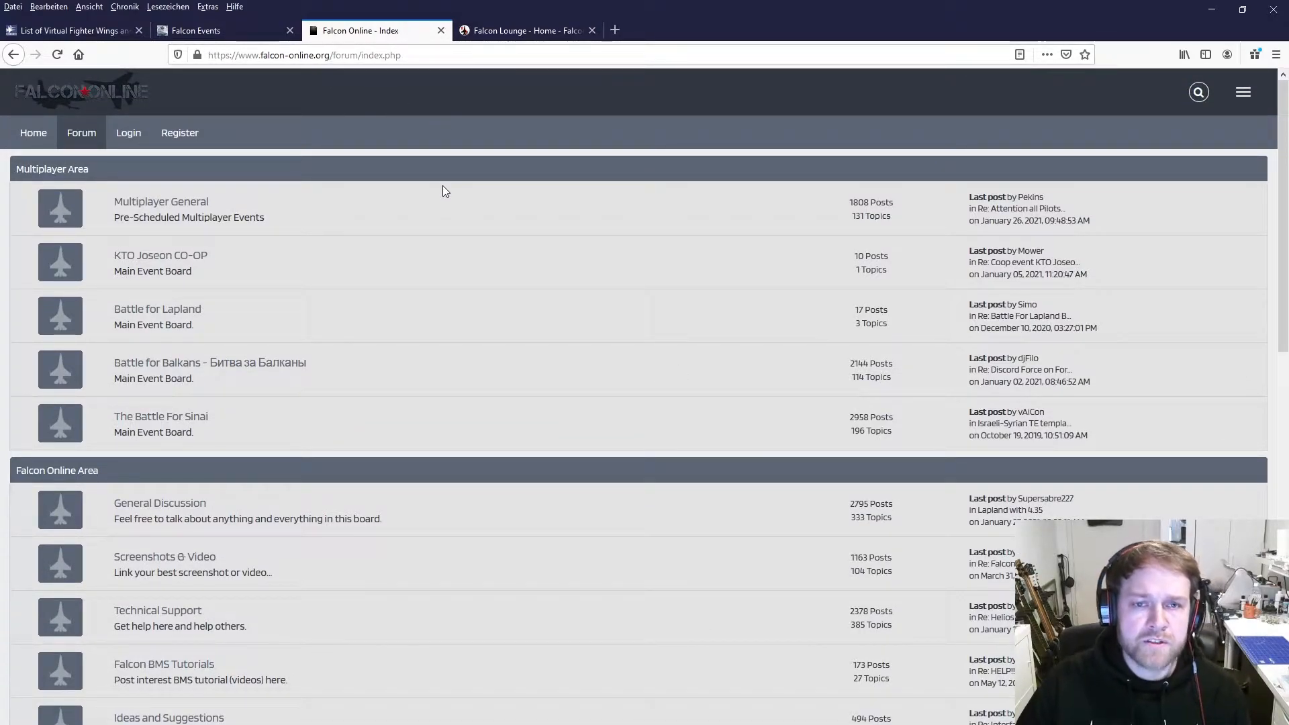
mouse_move(487, 235)
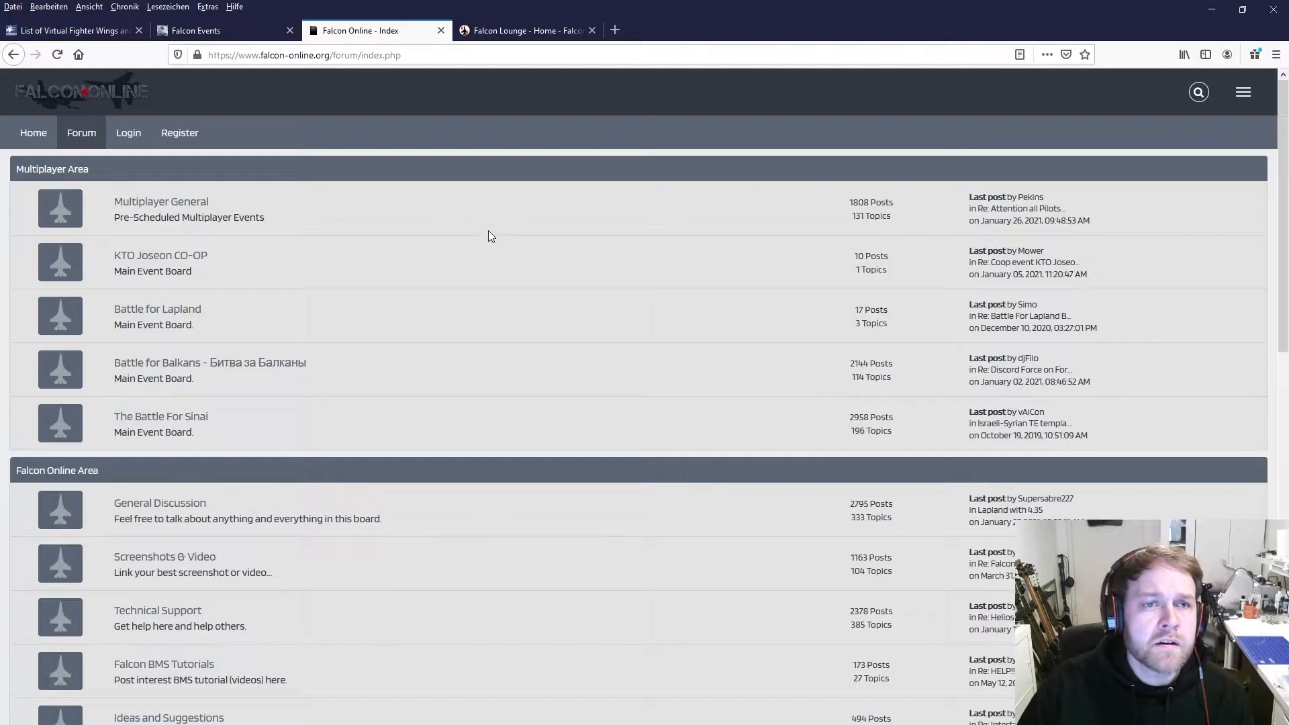
mouse_move(633, 398)
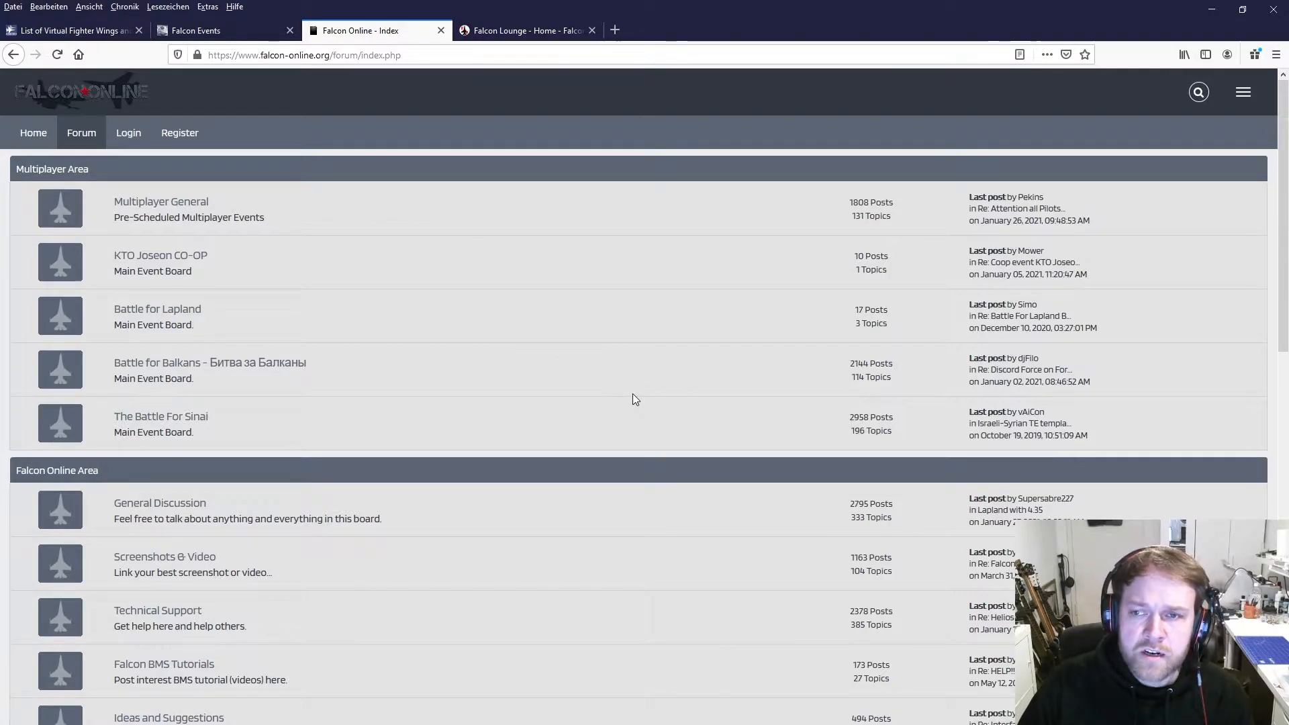
mouse_move(631, 343)
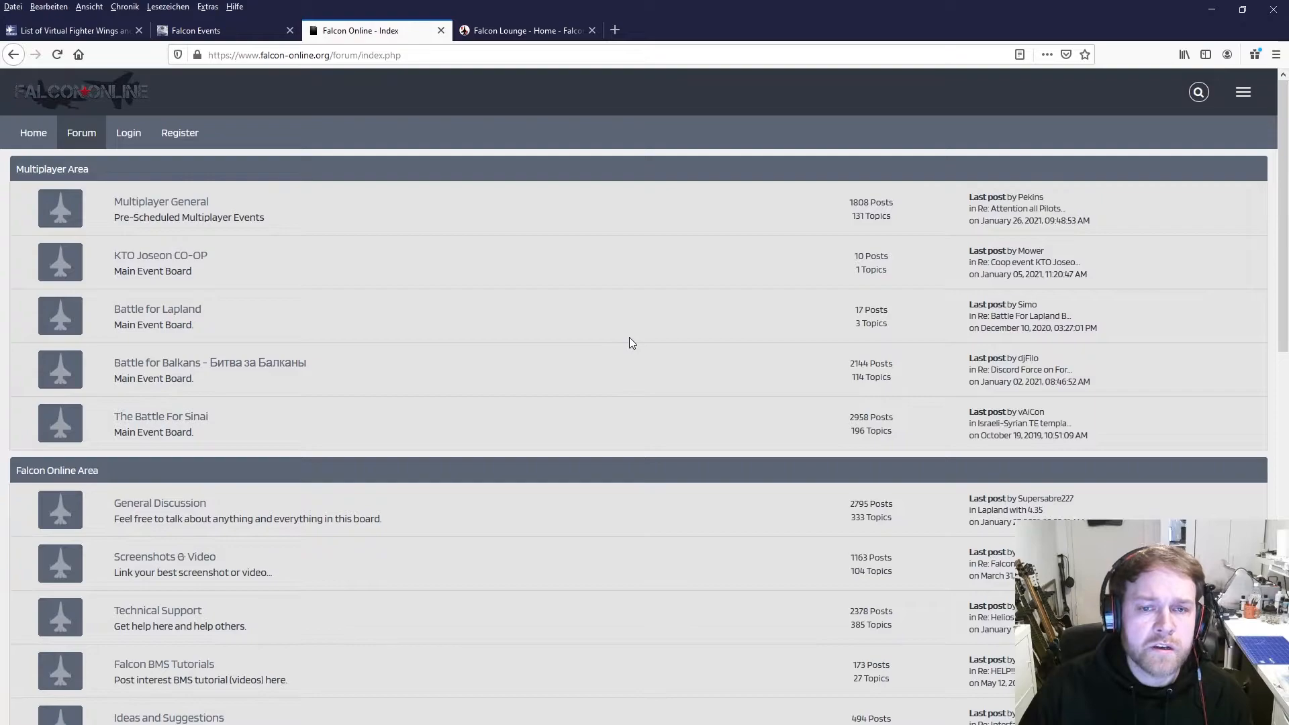
mouse_move(622, 373)
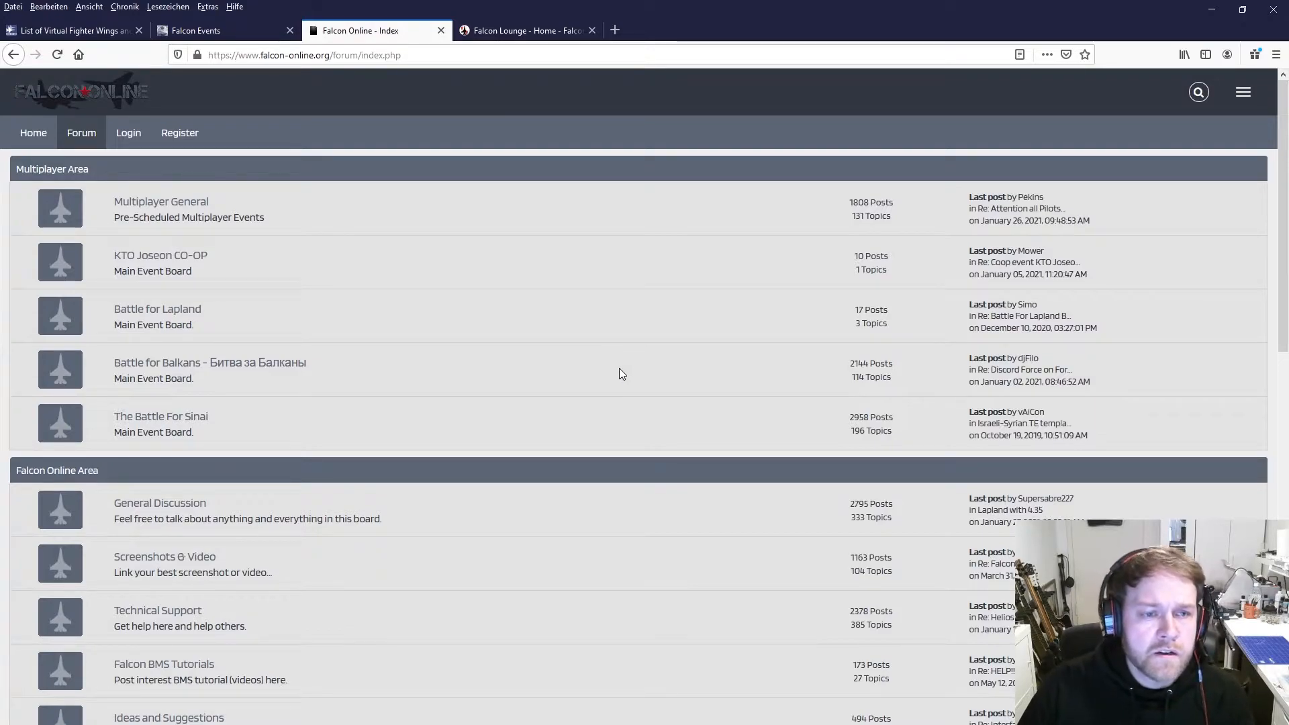
scroll("down", 3)
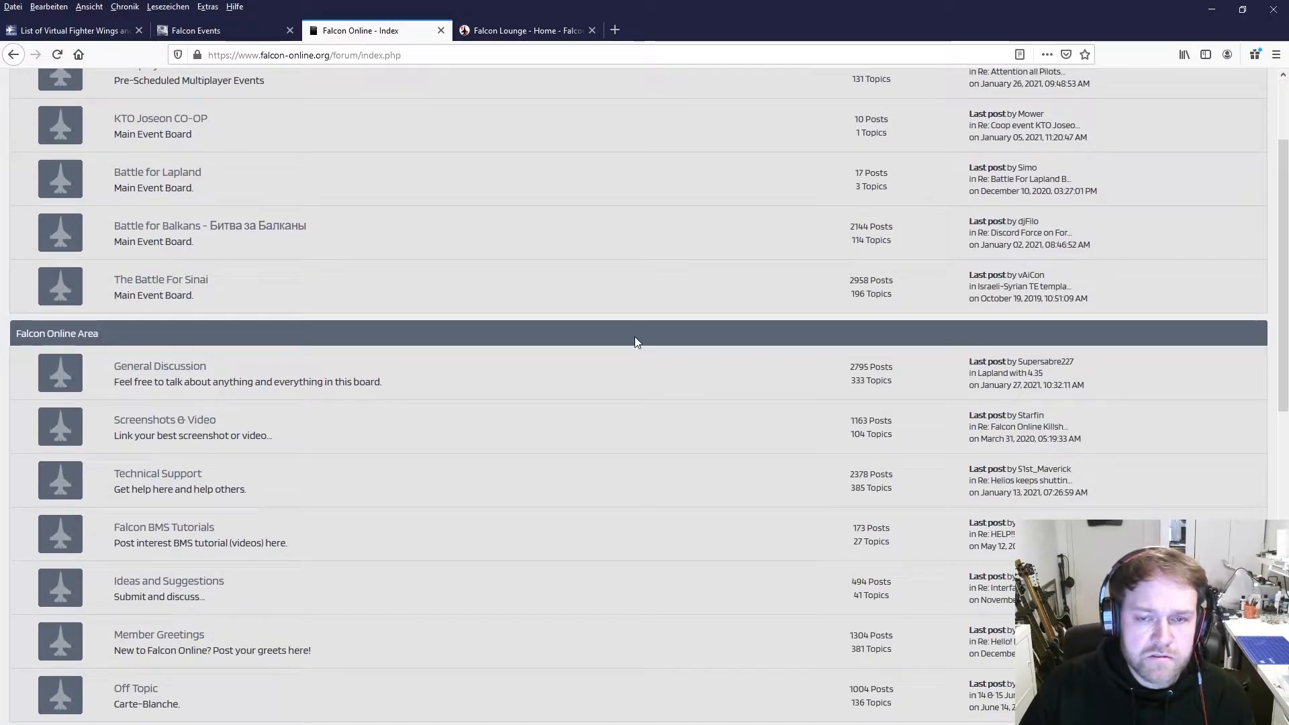
scroll("up", 3)
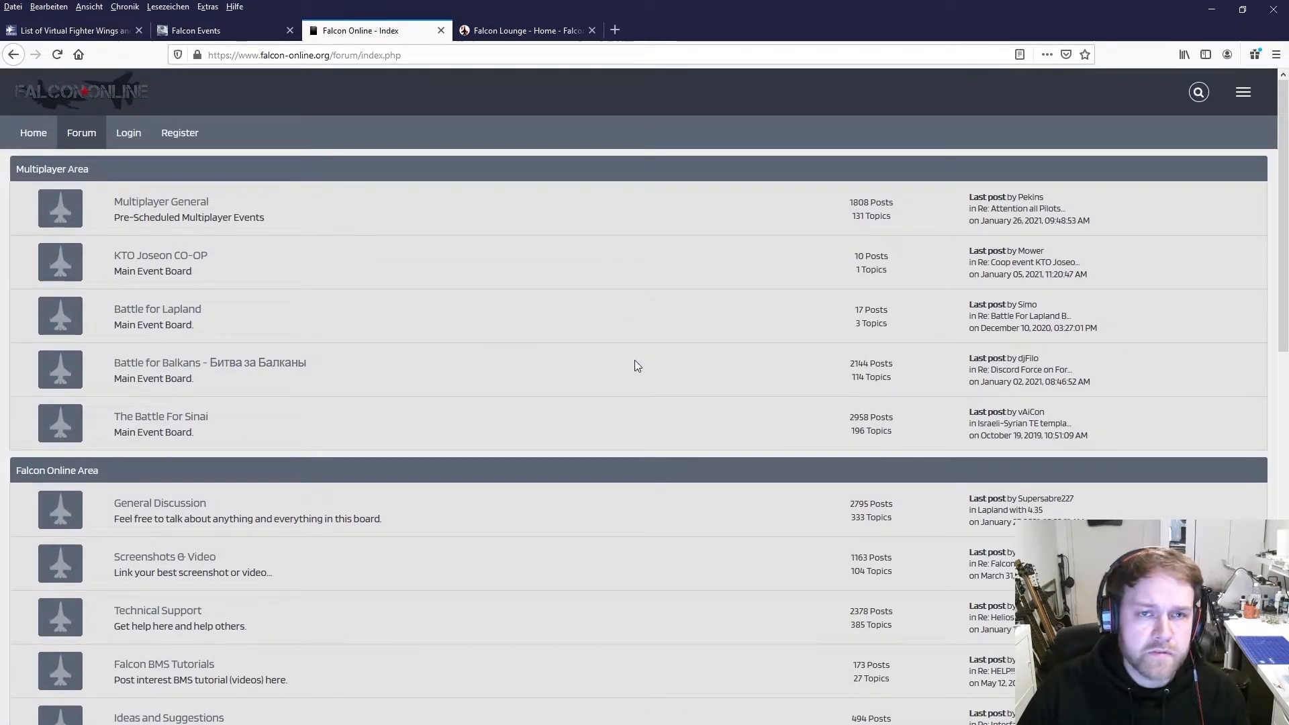
mouse_move(637, 179)
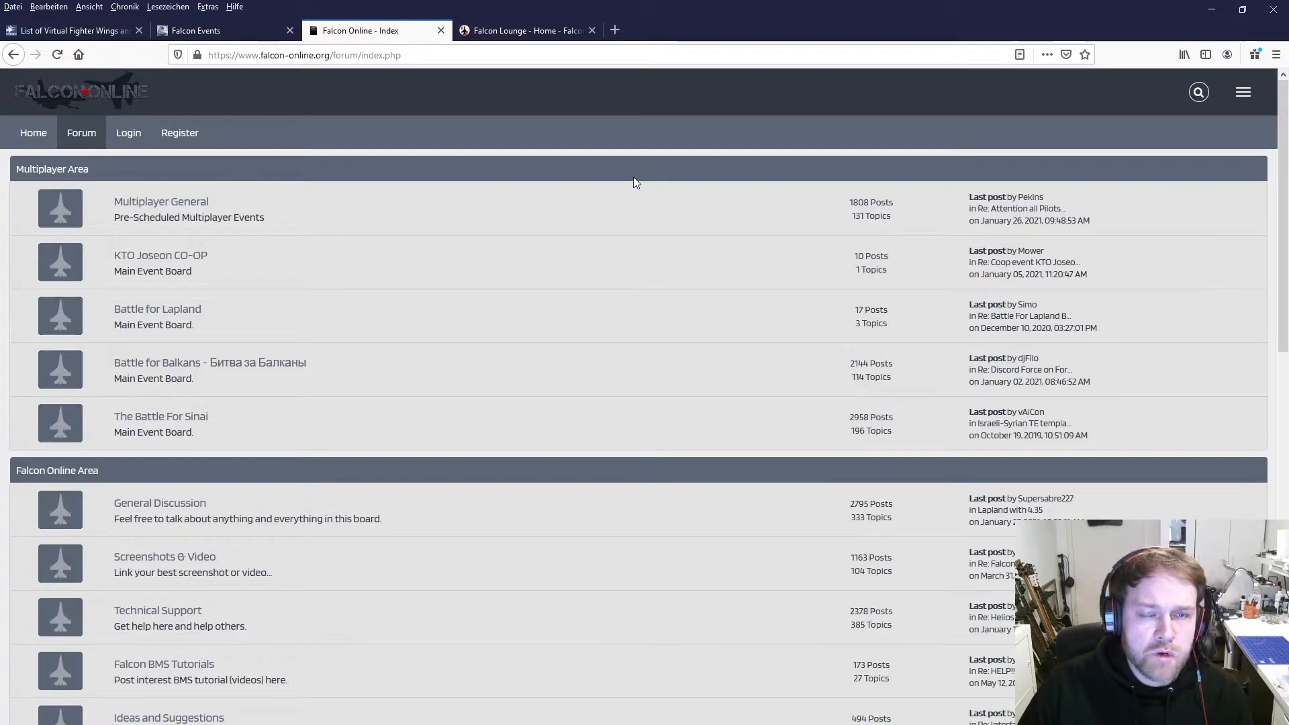
mouse_move(564, 82)
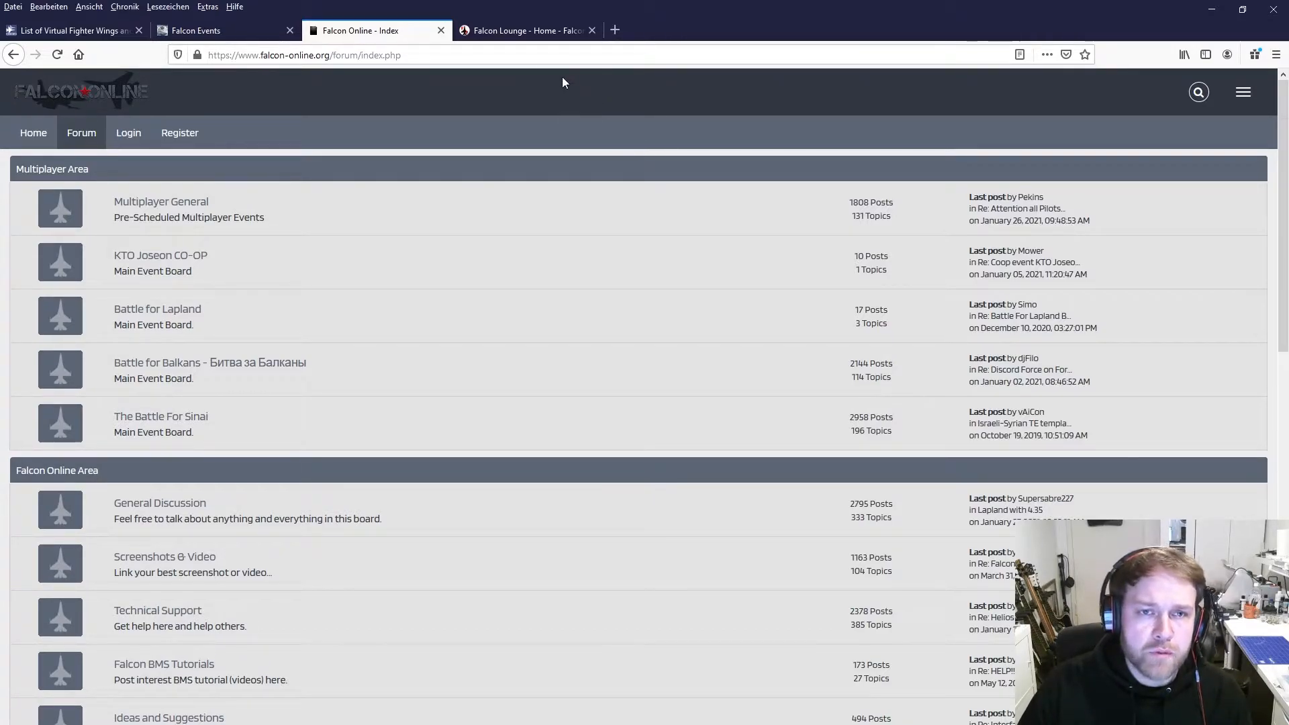
mouse_move(432, 34)
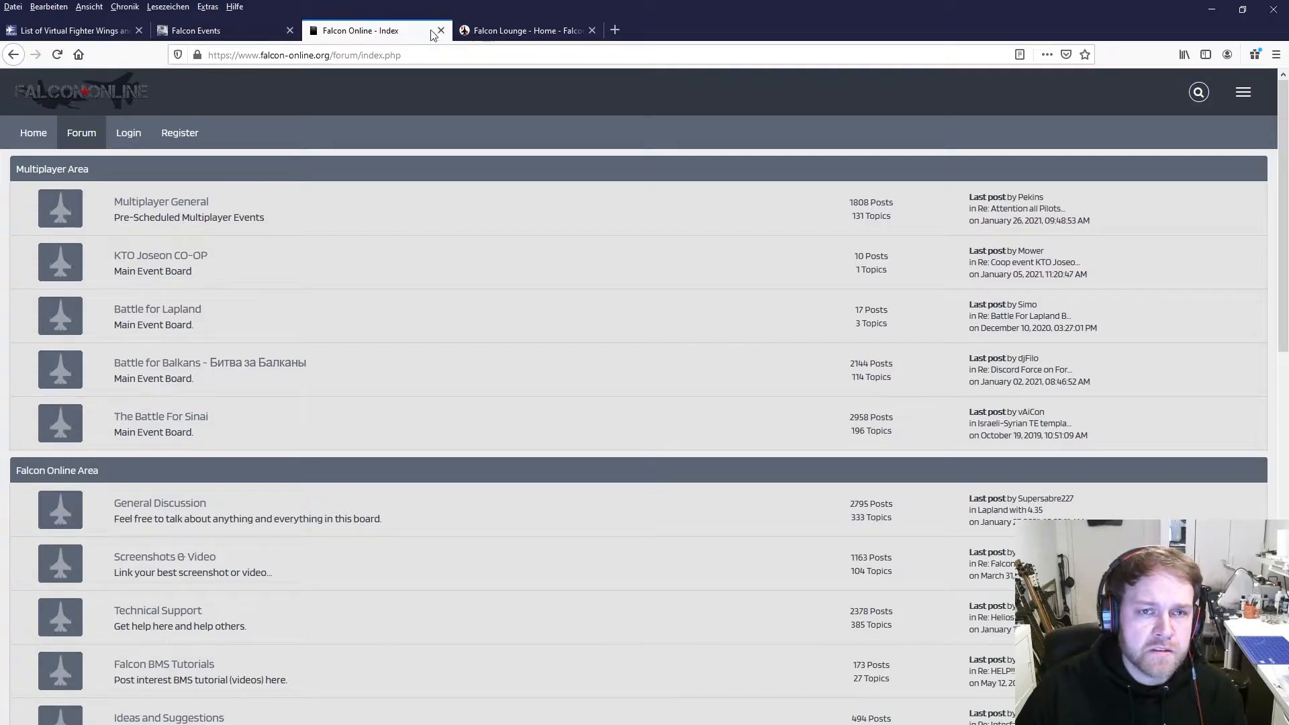
left_click(526, 31)
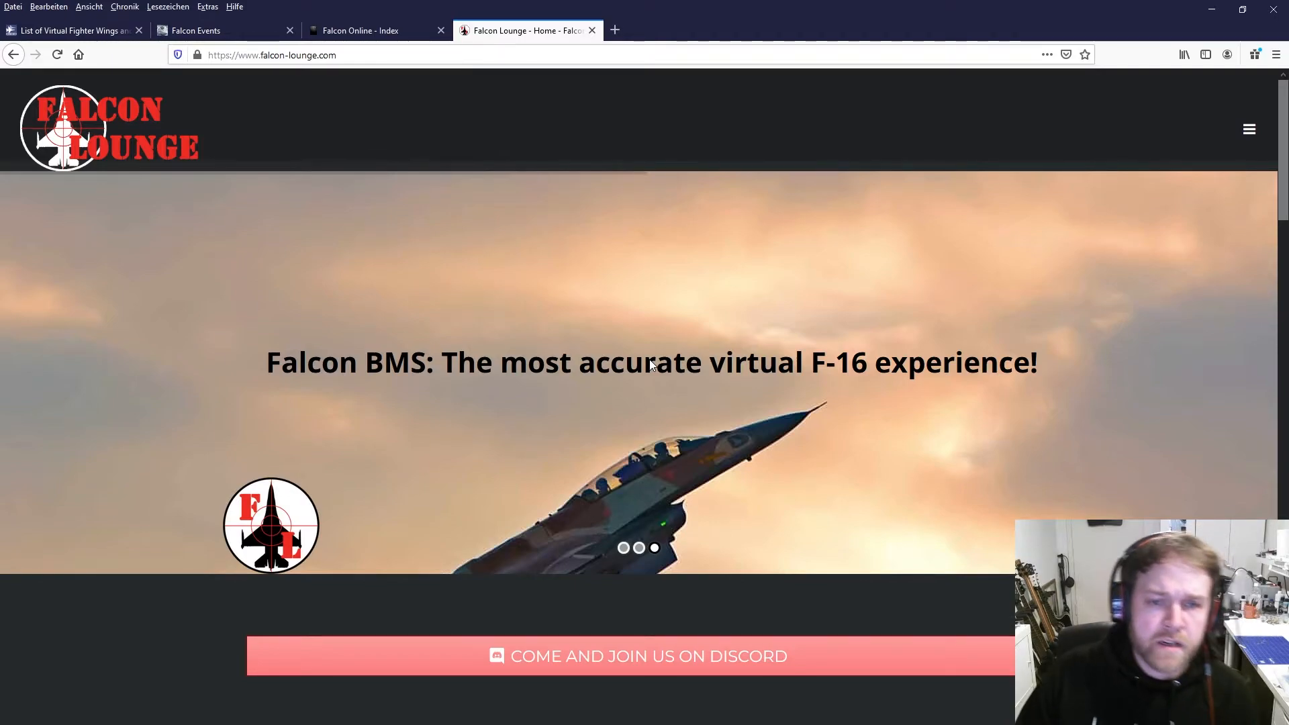
mouse_move(894, 411)
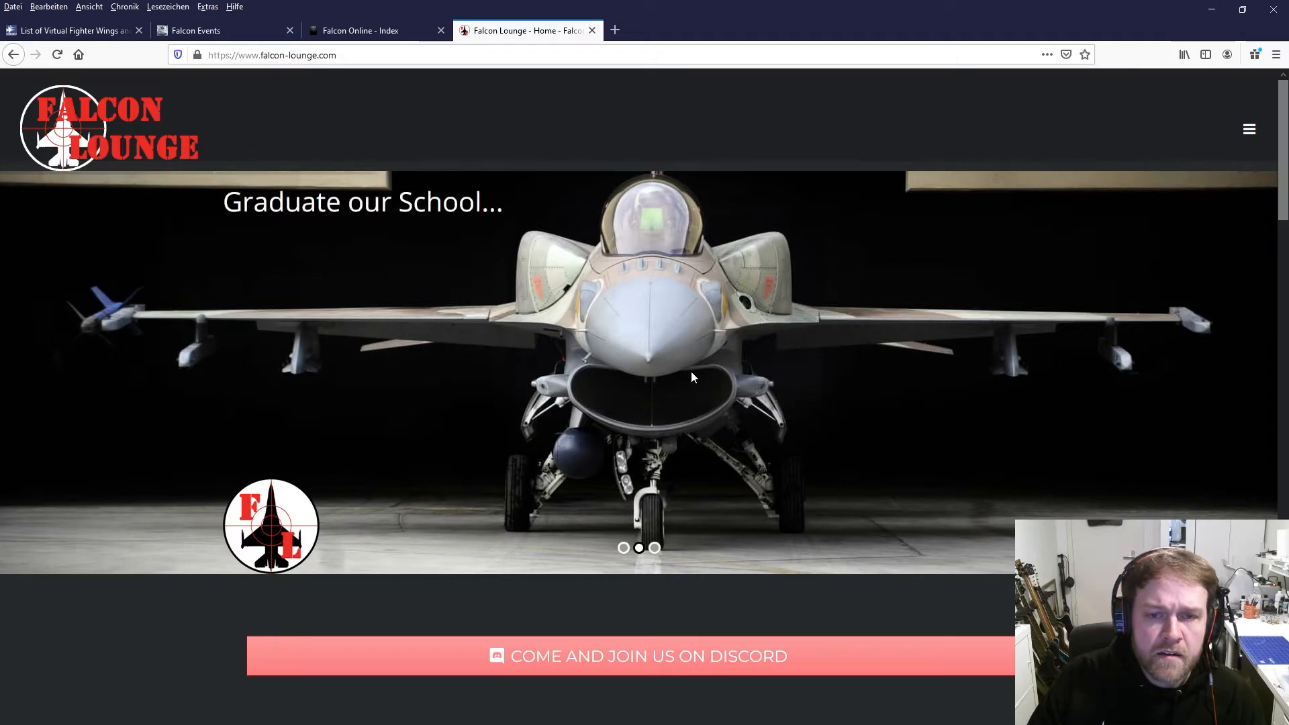
Scroll the Falcon Lounge homepage to Join the Lounge and Learn, then return to Falcon Events
scroll("down", 3)
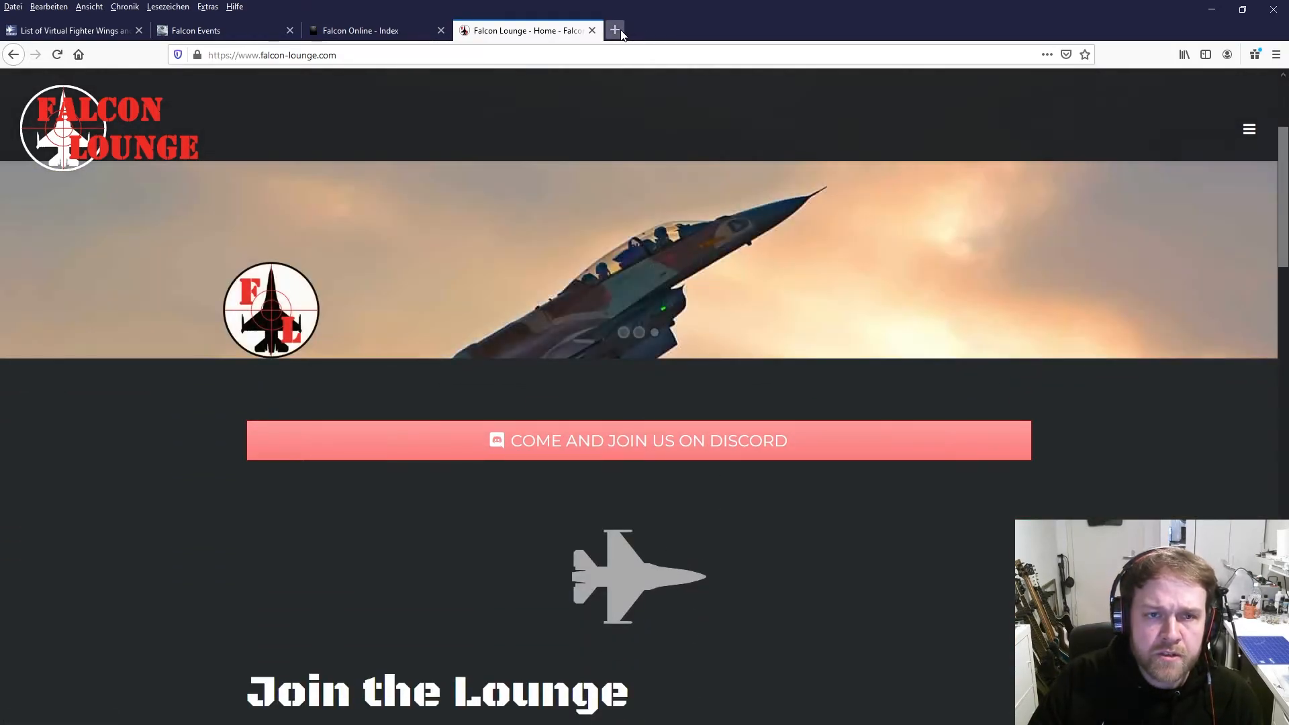
mouse_move(615, 30)
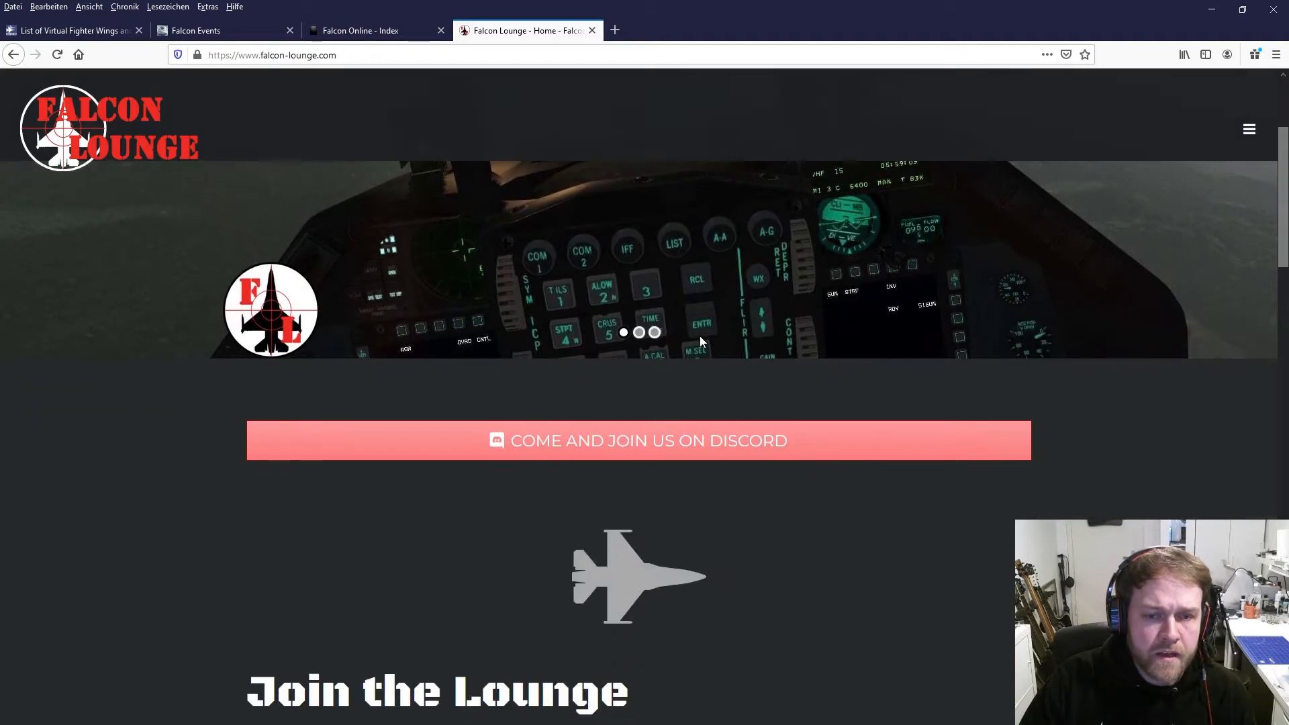
scroll("down", 3)
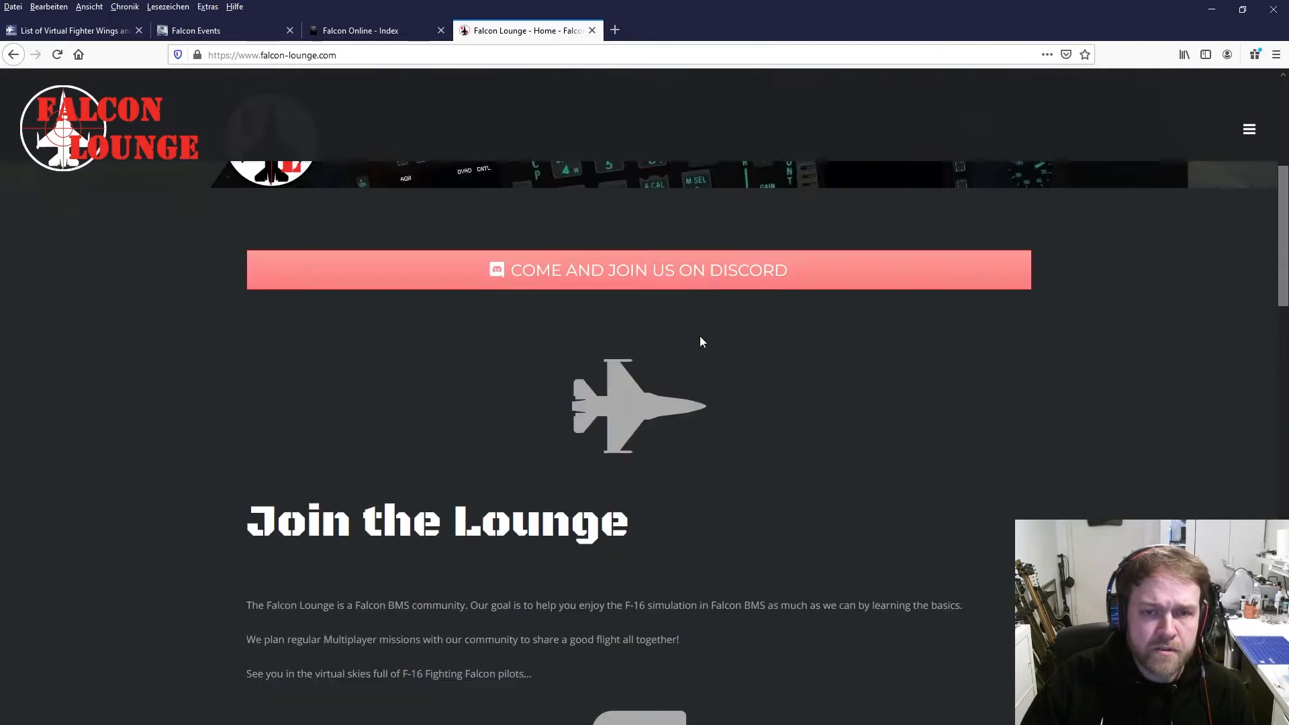
scroll("up", 3)
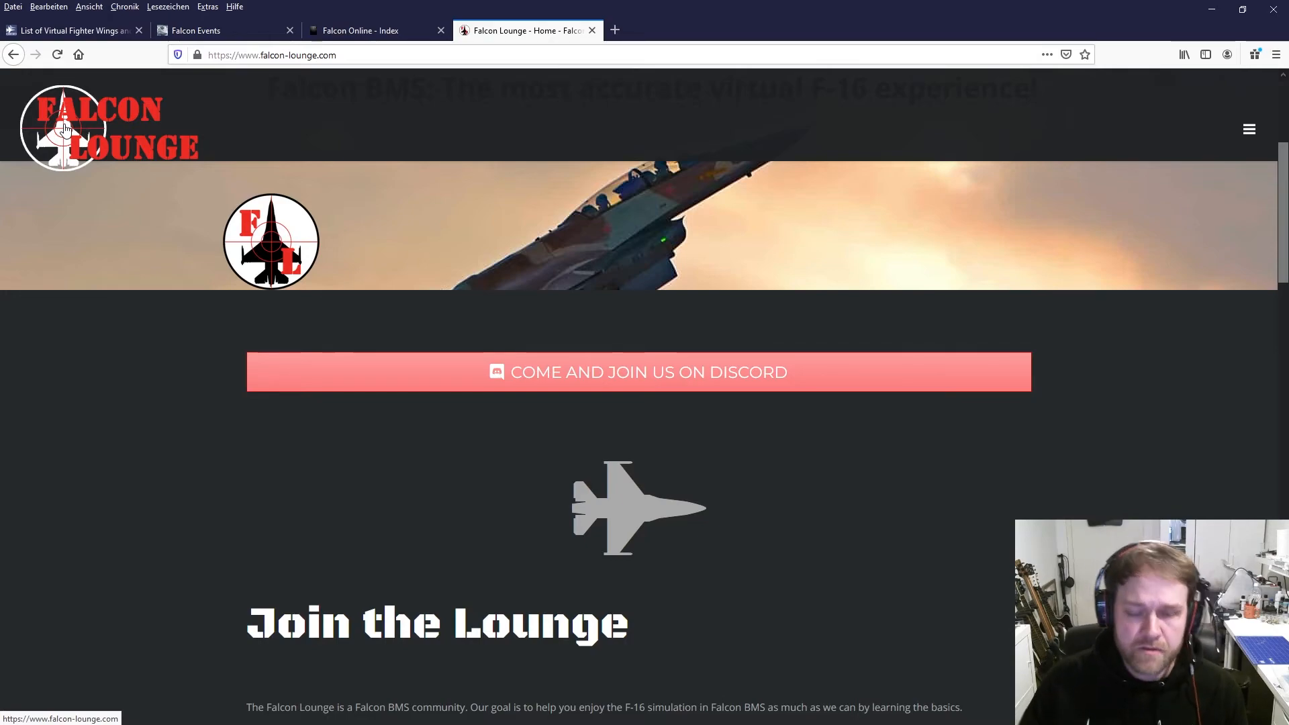
scroll("down", 3)
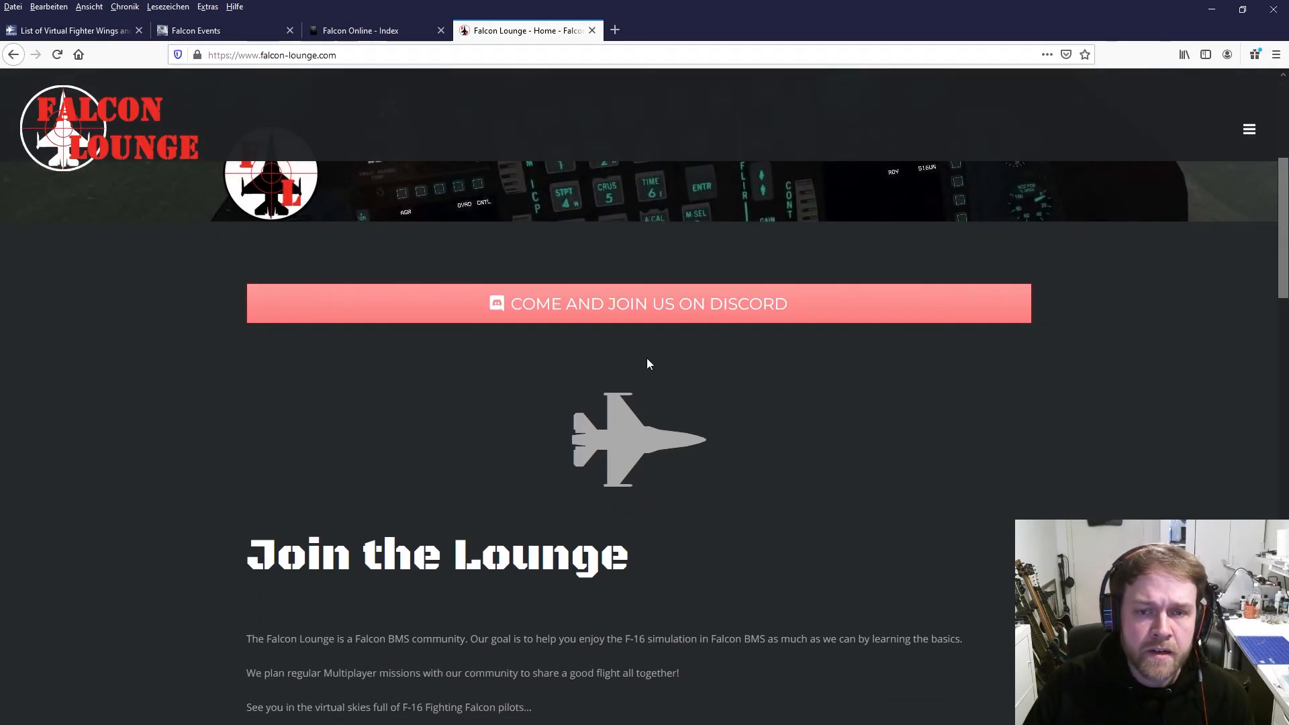
scroll("down", 3)
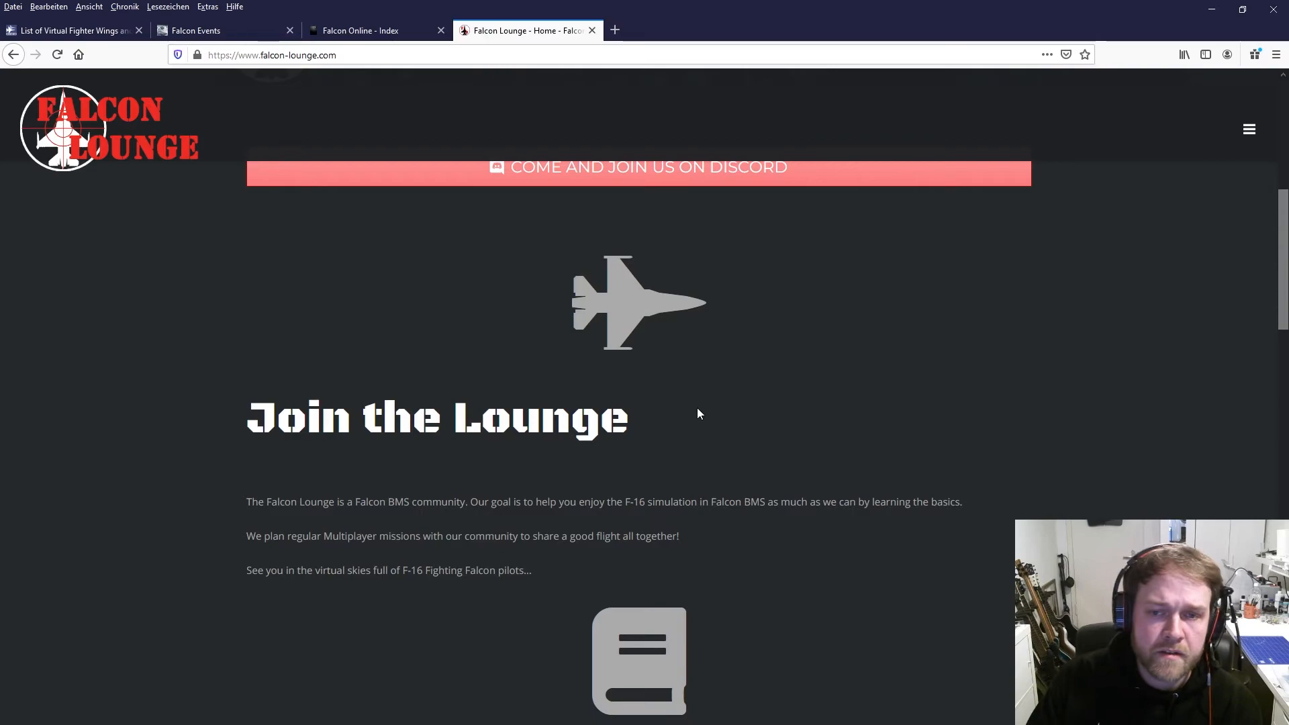
scroll("down", 3)
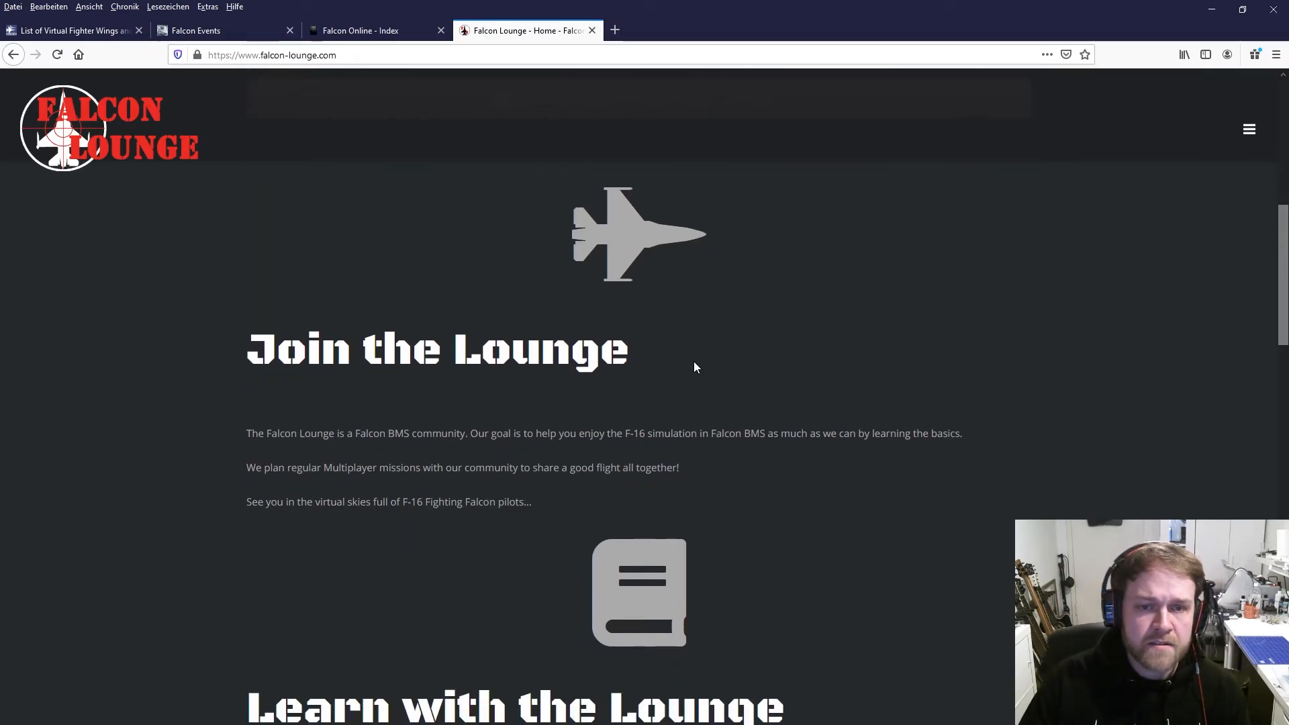
mouse_move(310, 88)
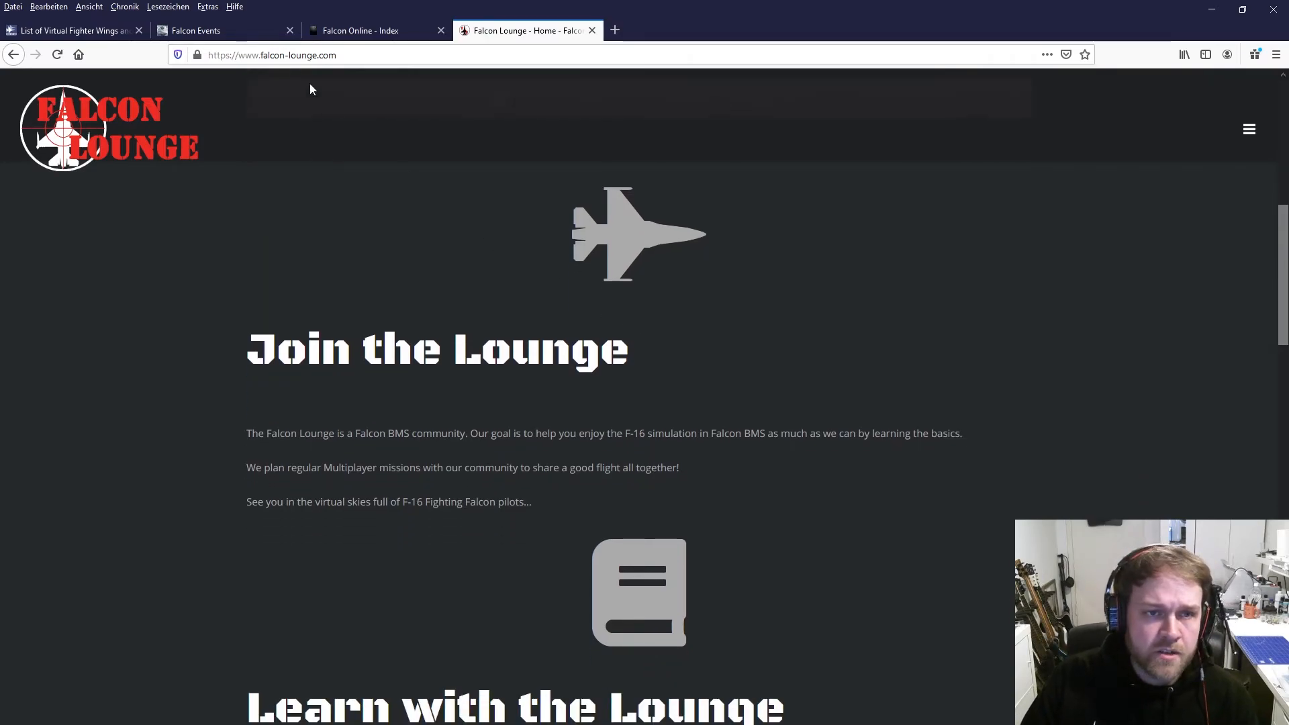
left_click(226, 30)
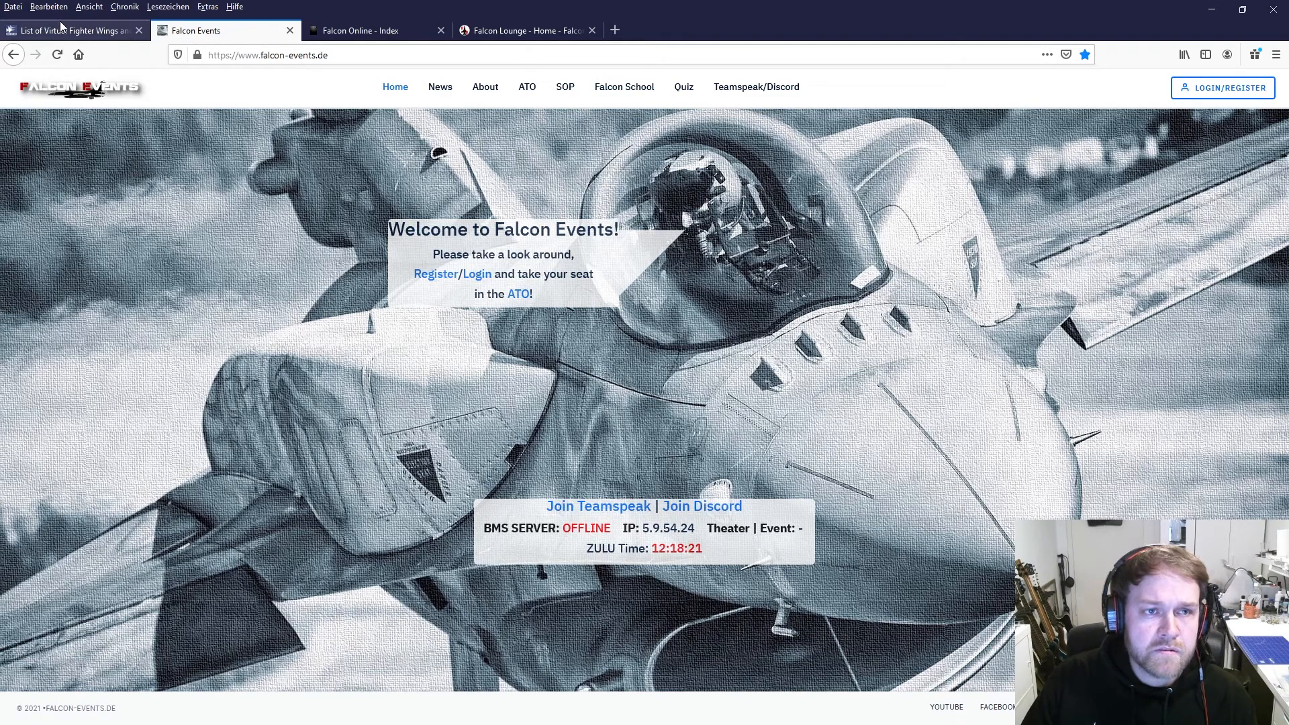
mouse_move(73, 31)
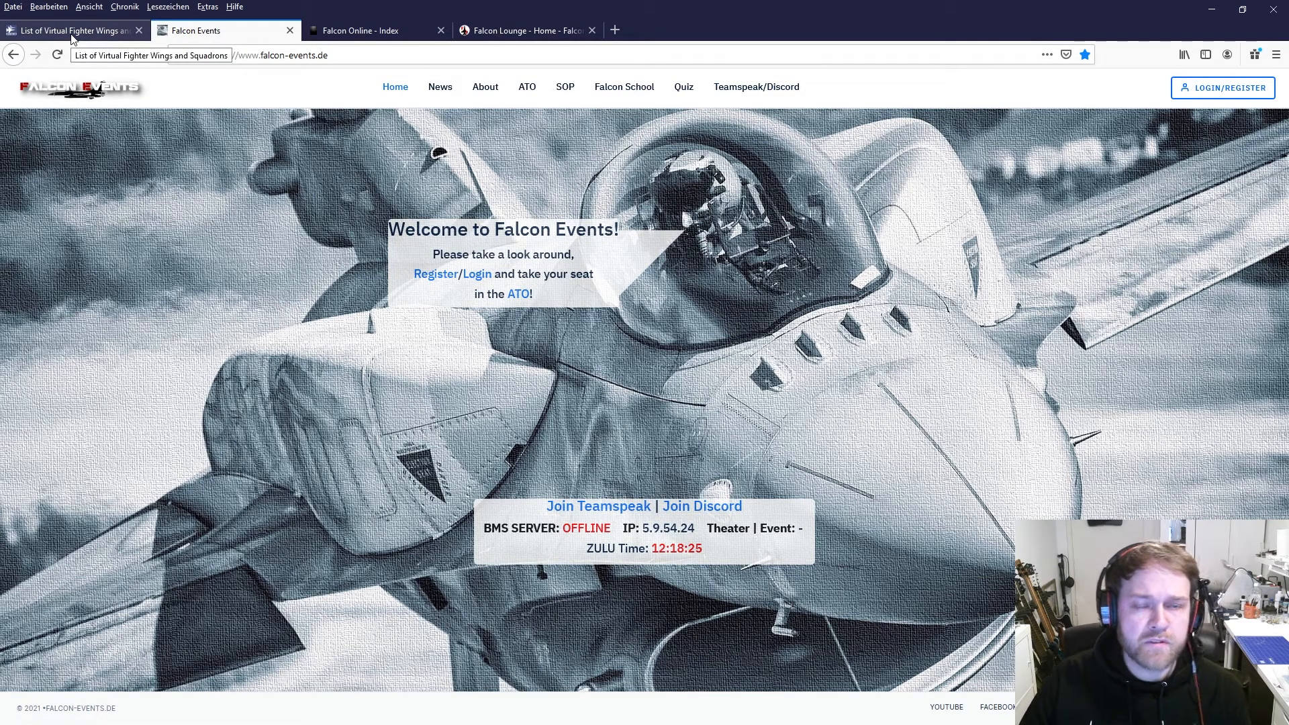
Revisit the wings thread's language groups and communities note, ending at the opening post
left_click(70, 30)
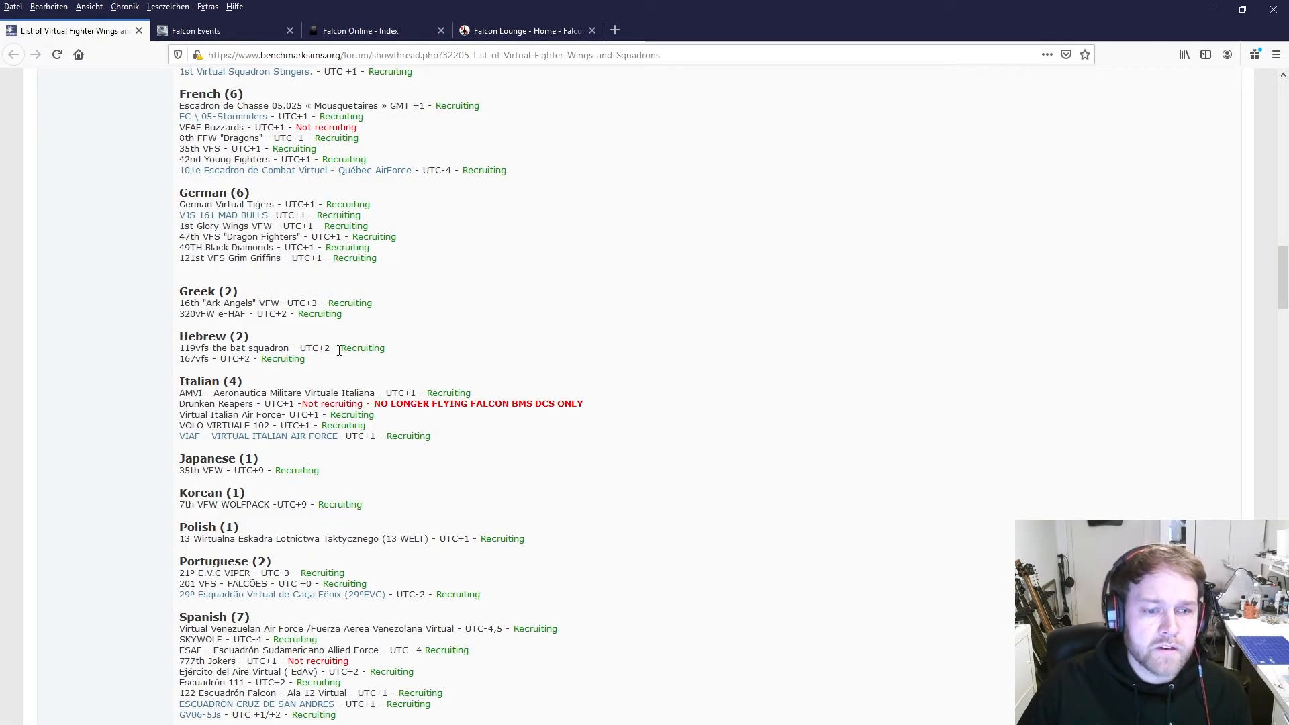
scroll("down", 3)
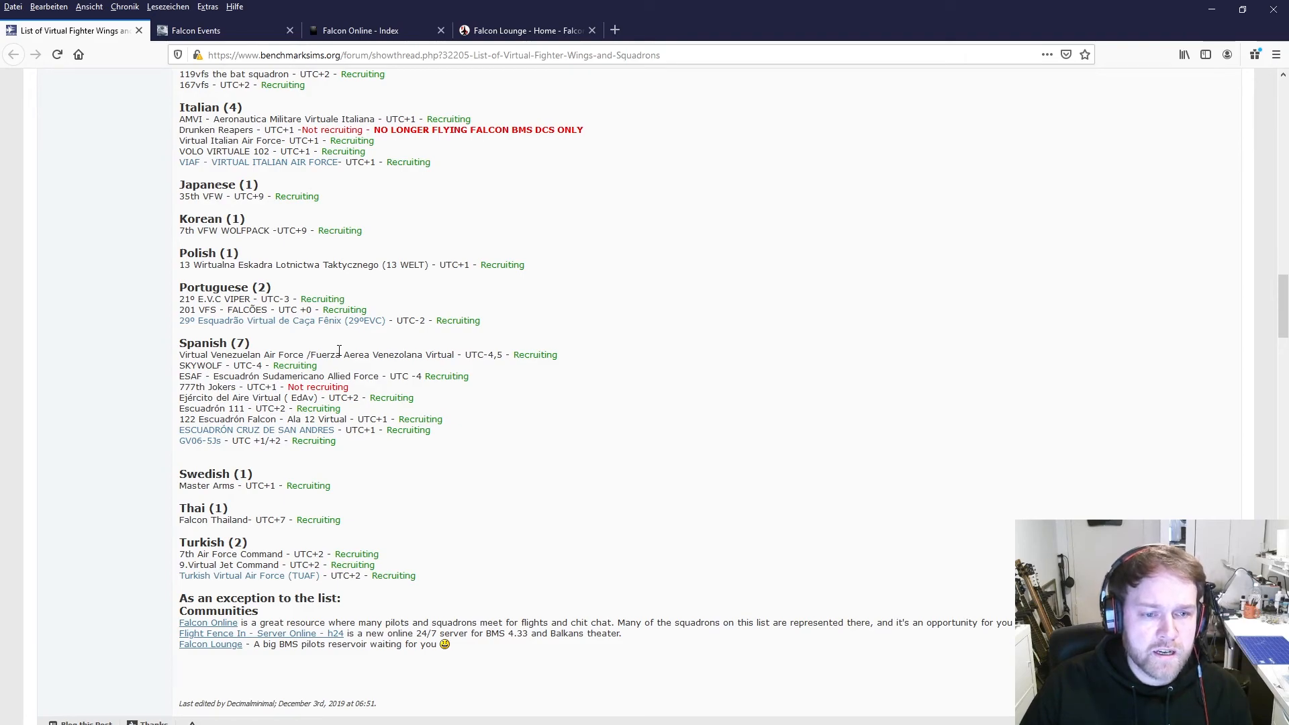
mouse_move(659, 351)
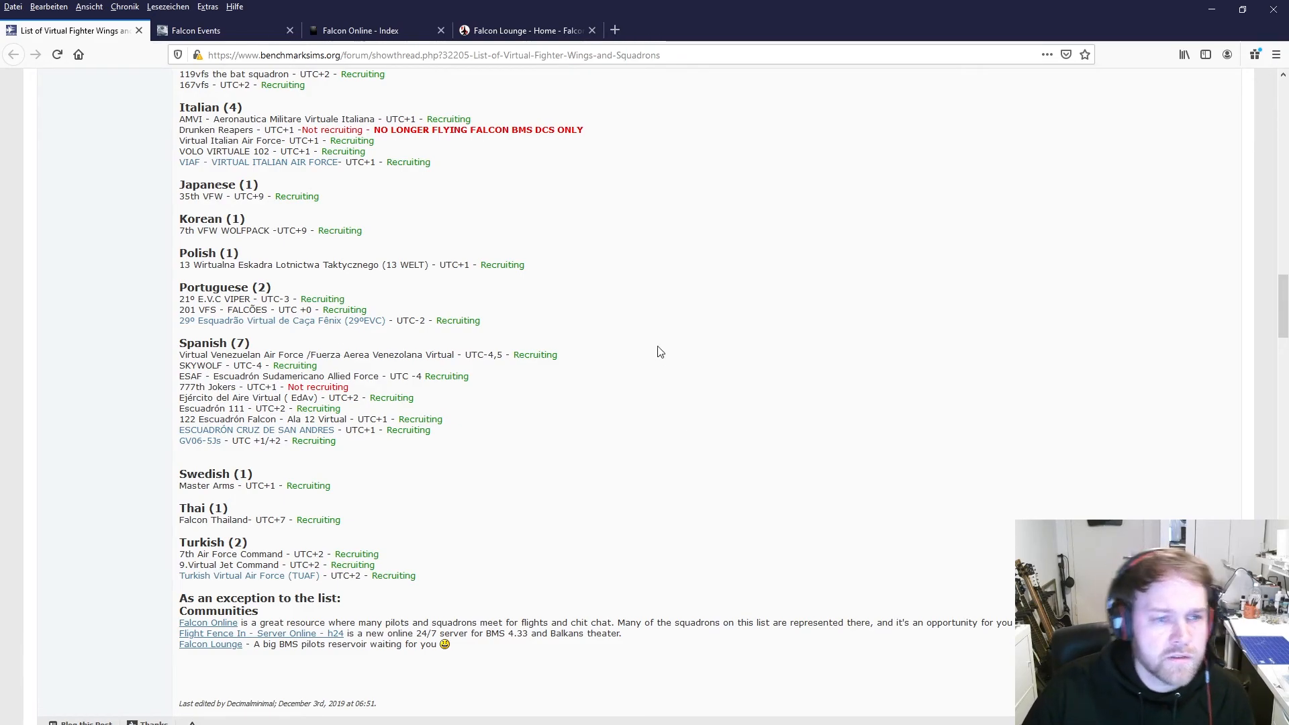
mouse_move(661, 369)
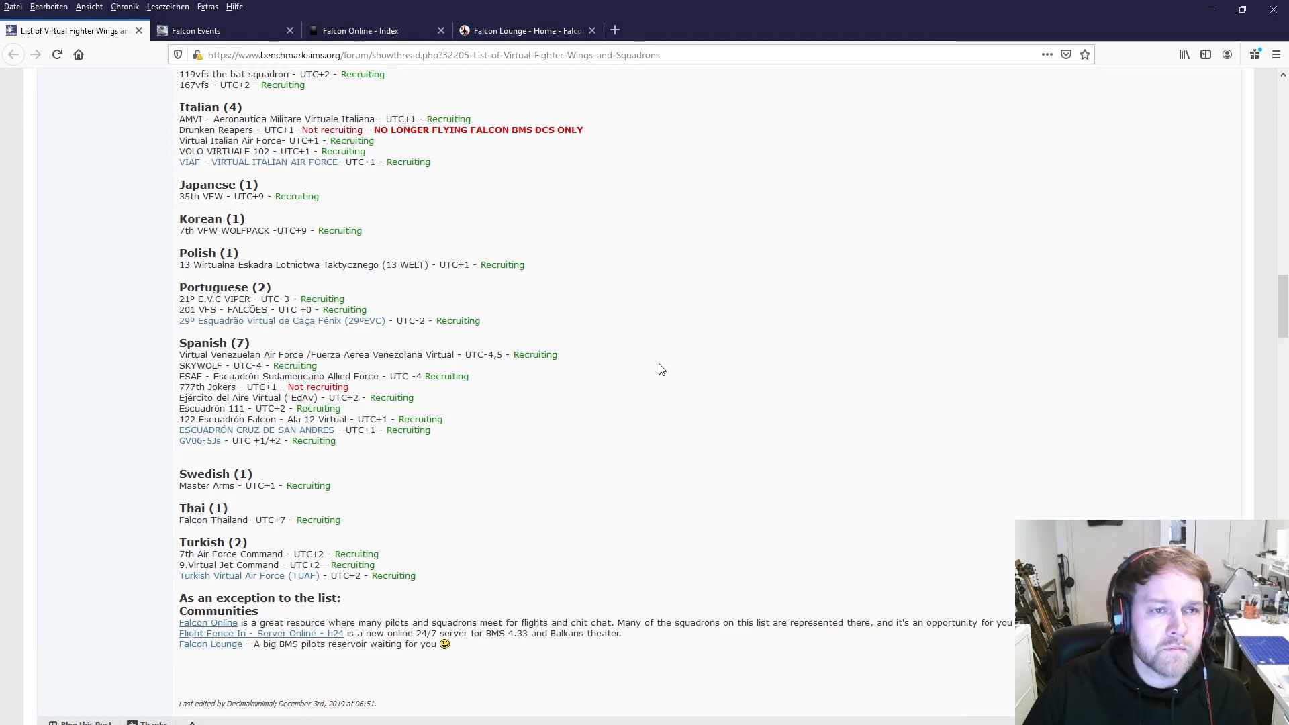
scroll("up", 3)
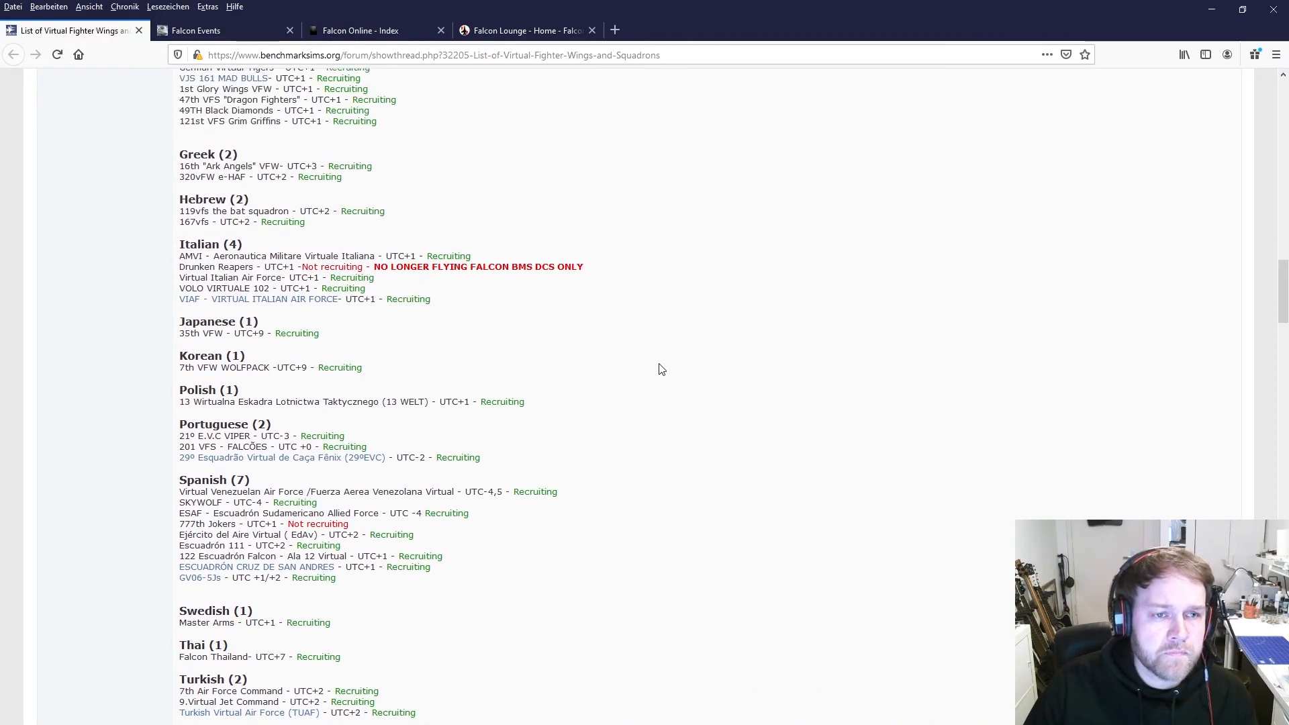
scroll("up", 3)
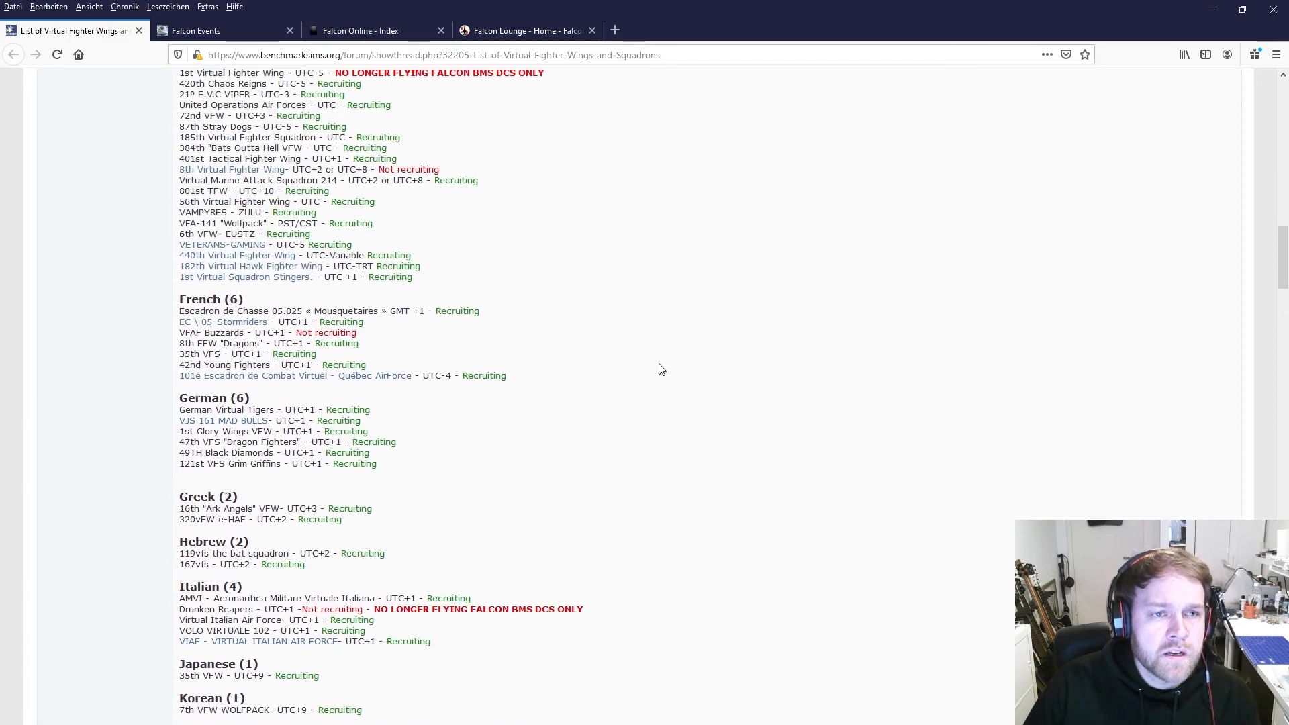
scroll("up", 3)
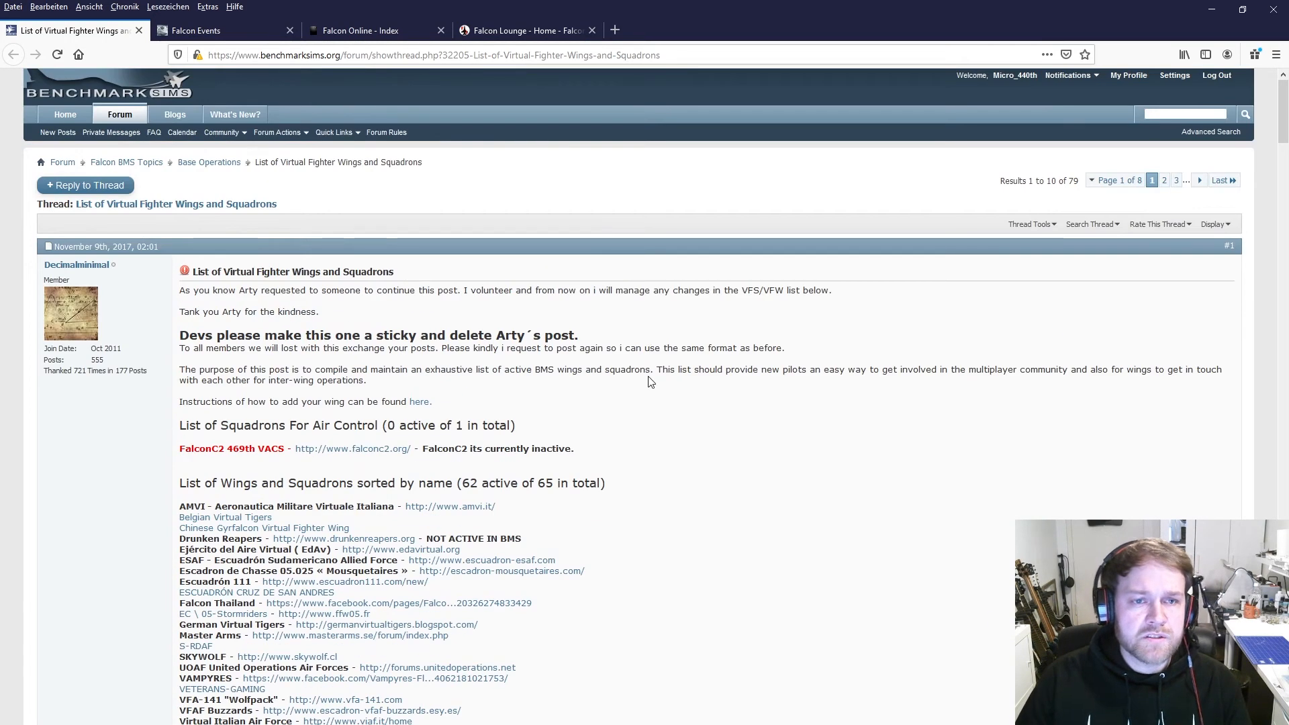
mouse_move(664, 80)
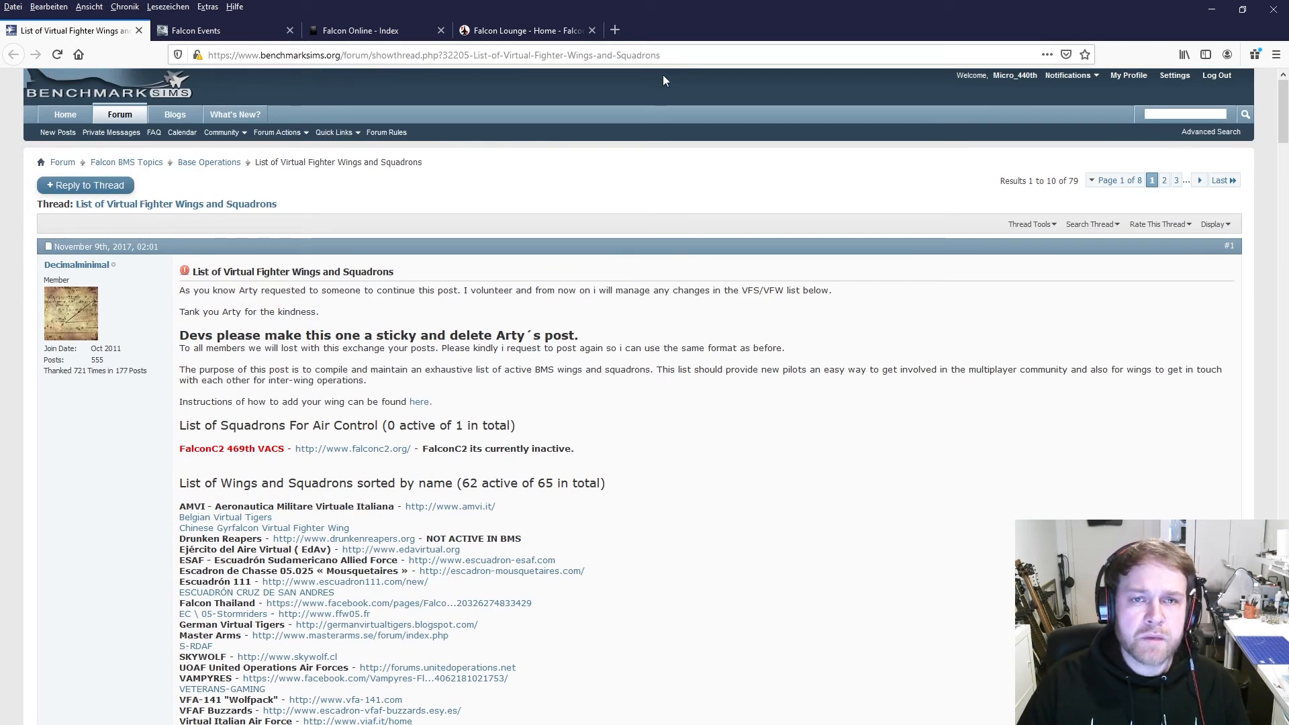